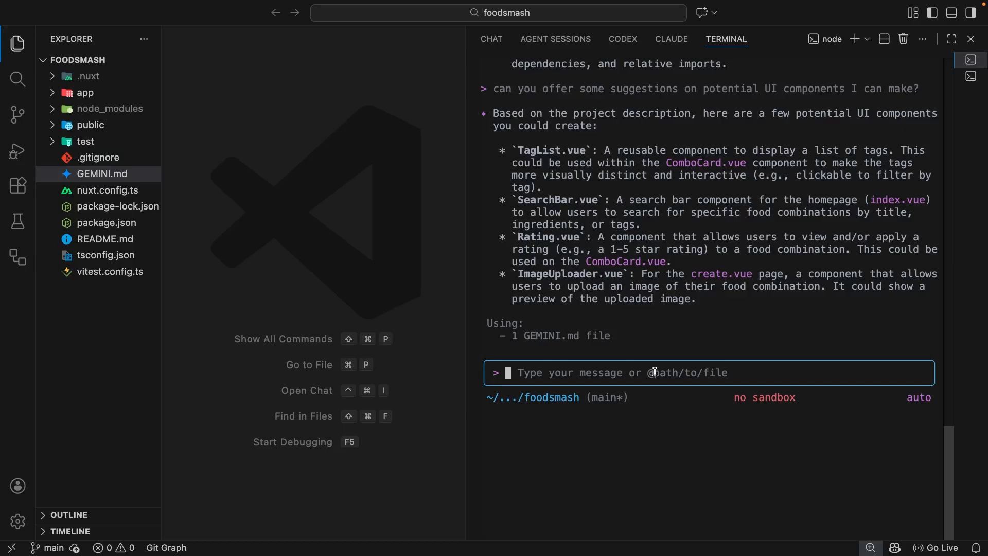
# - Open the slash command suggestions, filter with 'ini', then browse down to help and init
pyautogui.write('/')
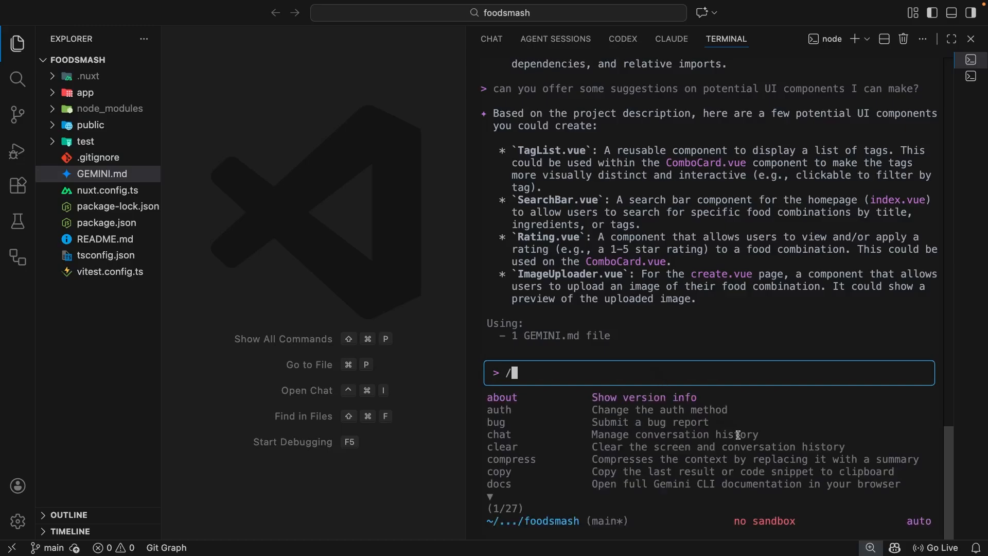
pyautogui.press('Down')
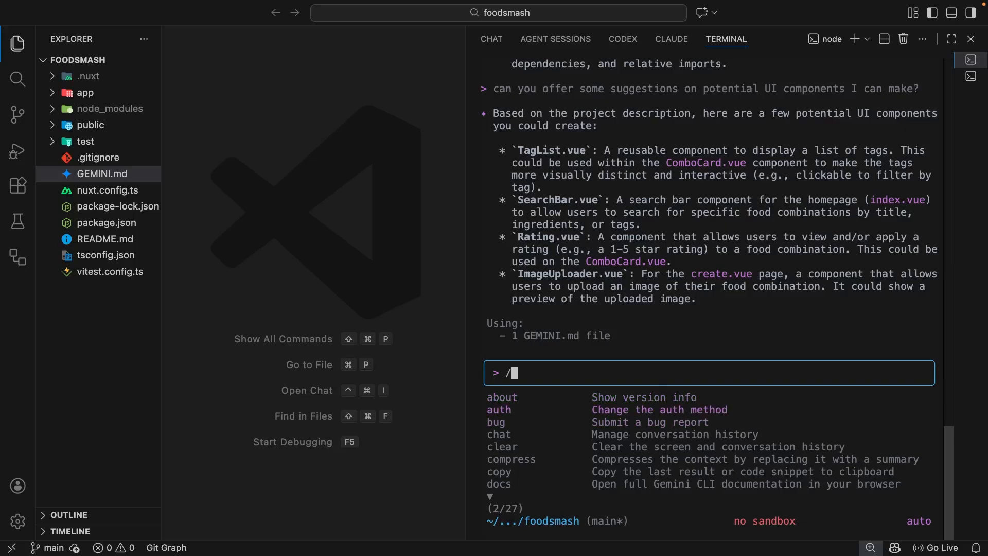
pyautogui.write('ini')
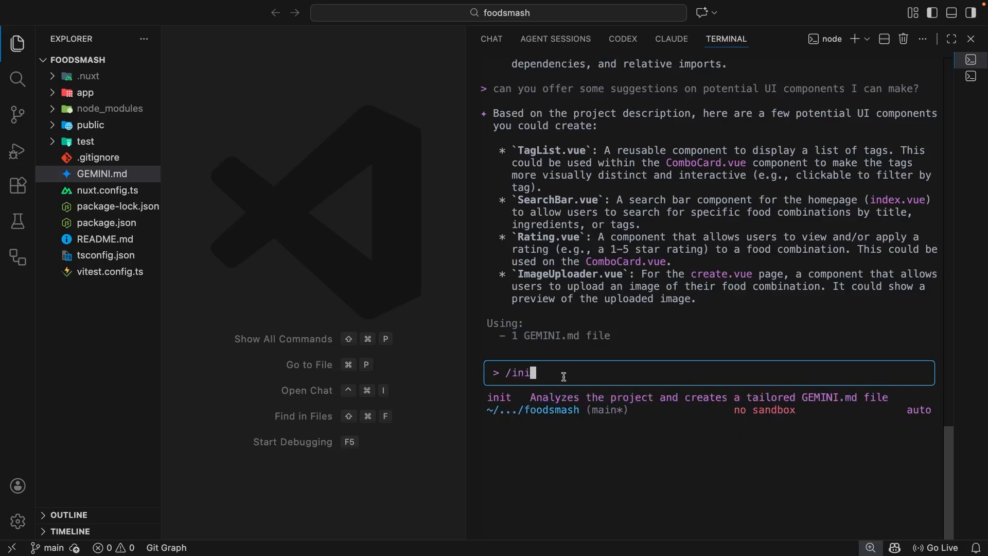
pyautogui.press('Backspace')
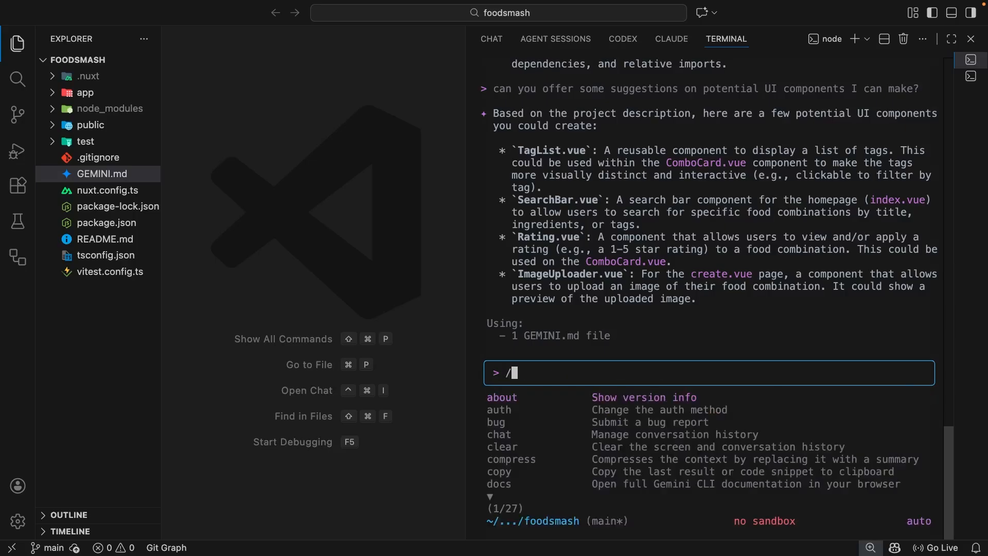
pyautogui.press('Down')
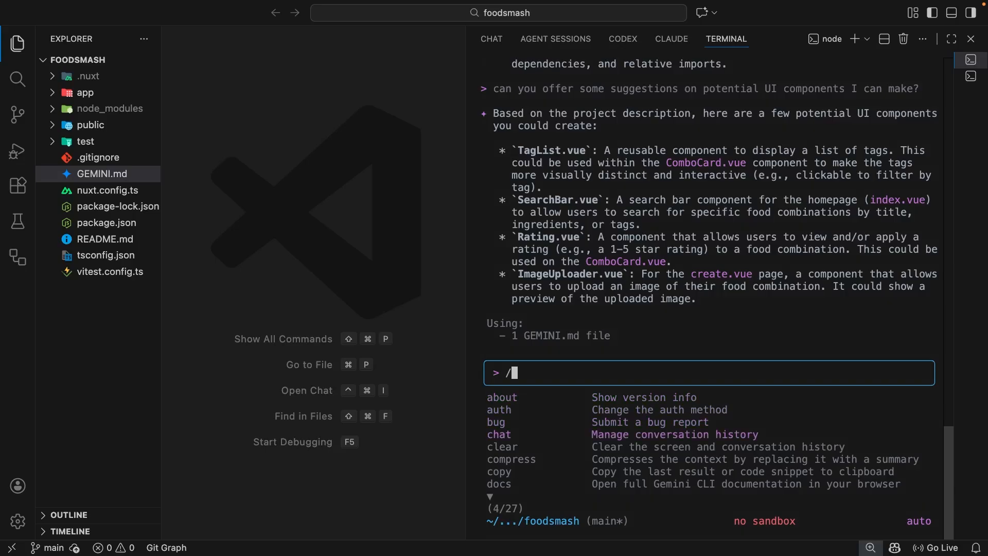
pyautogui.press('Down')
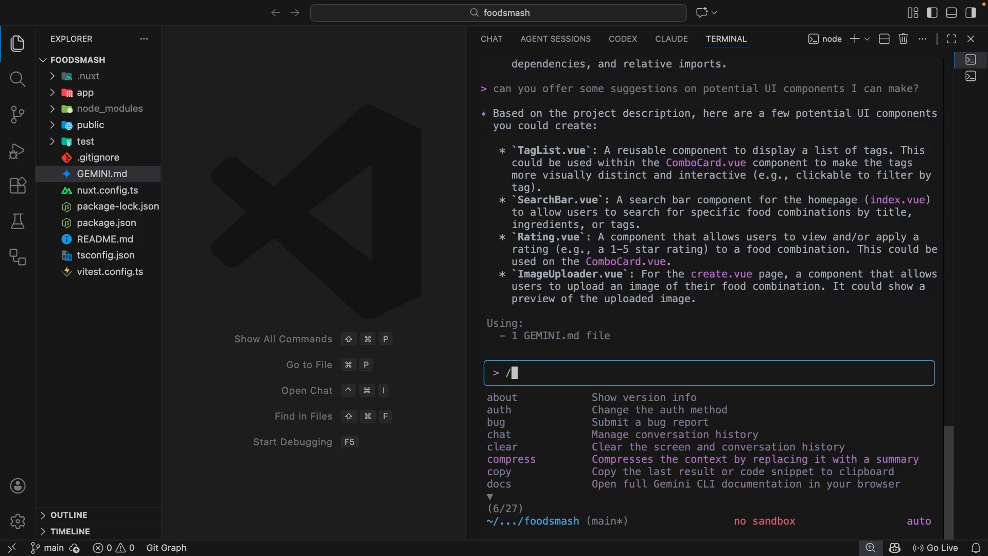
pyautogui.scroll(-3)
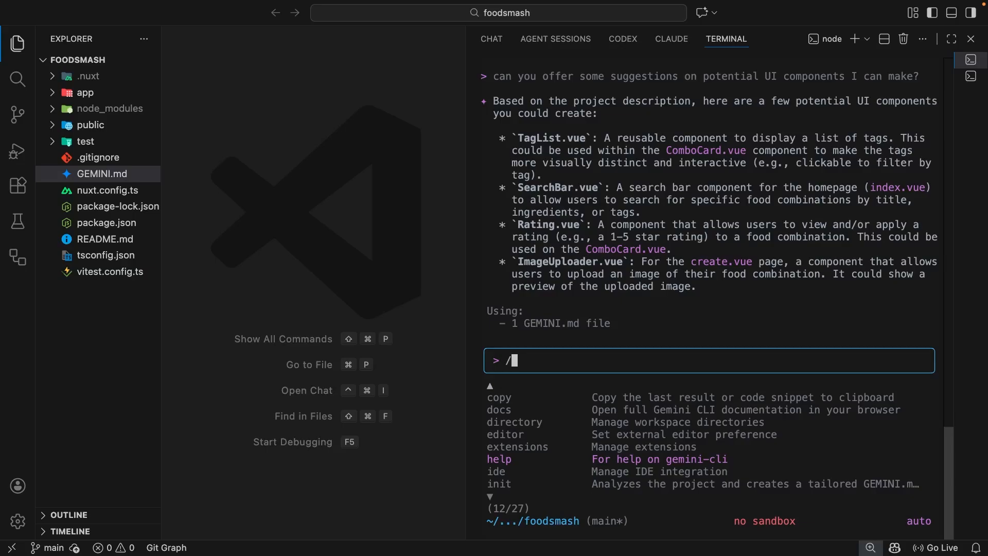
# - Run /help and scroll through its commands and keyboard shortcuts, then reopen the slash menu
pyautogui.write('help')
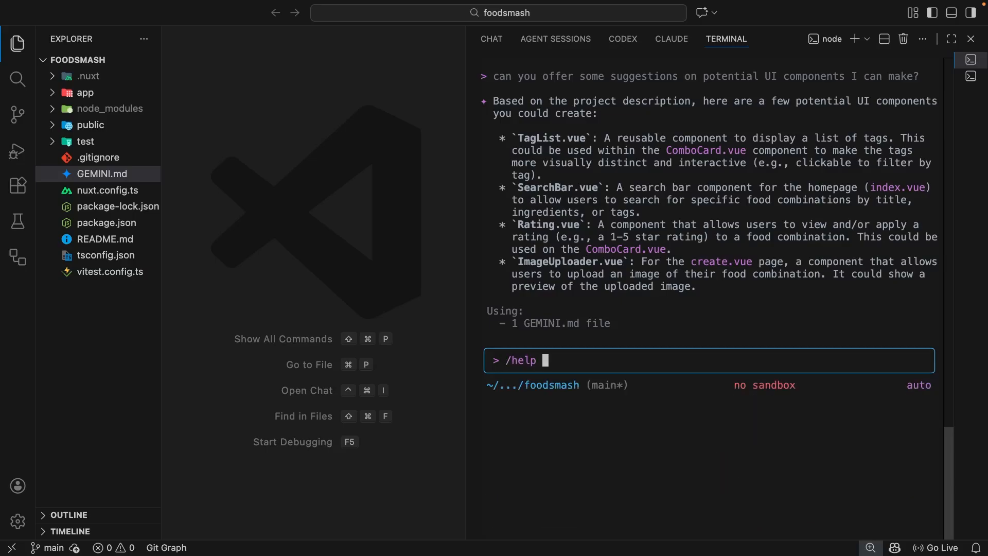
pyautogui.moveTo(557, 365)
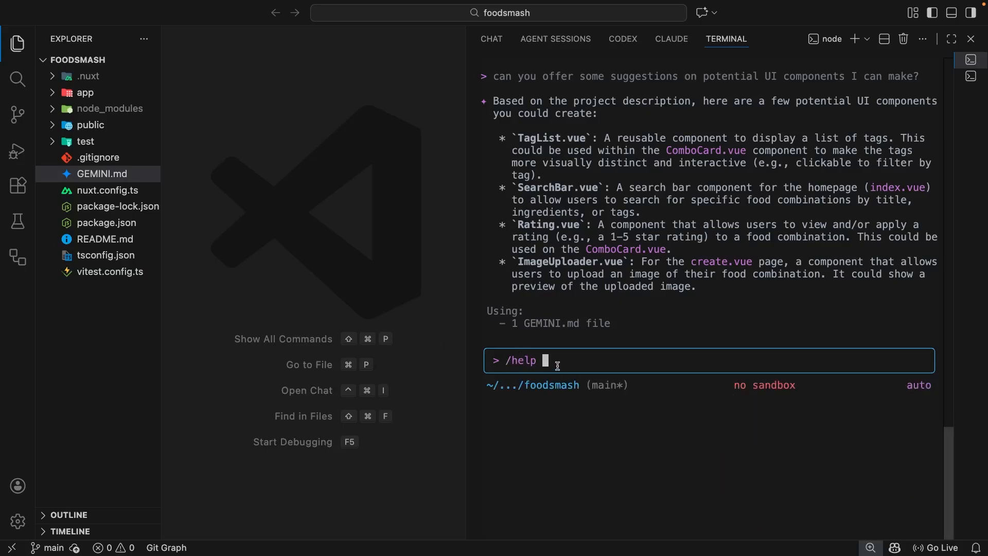
pyautogui.moveTo(566, 360)
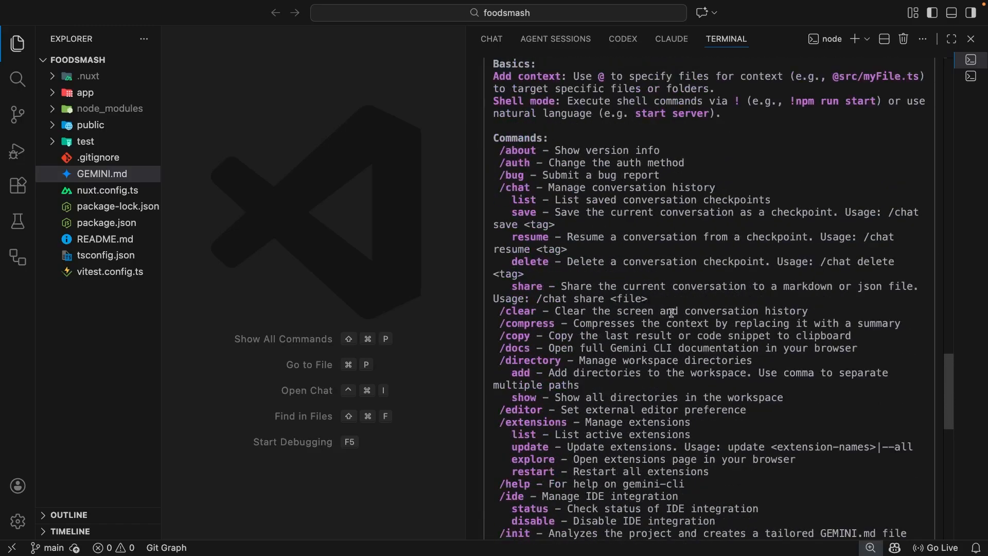
pyautogui.scroll(-3)
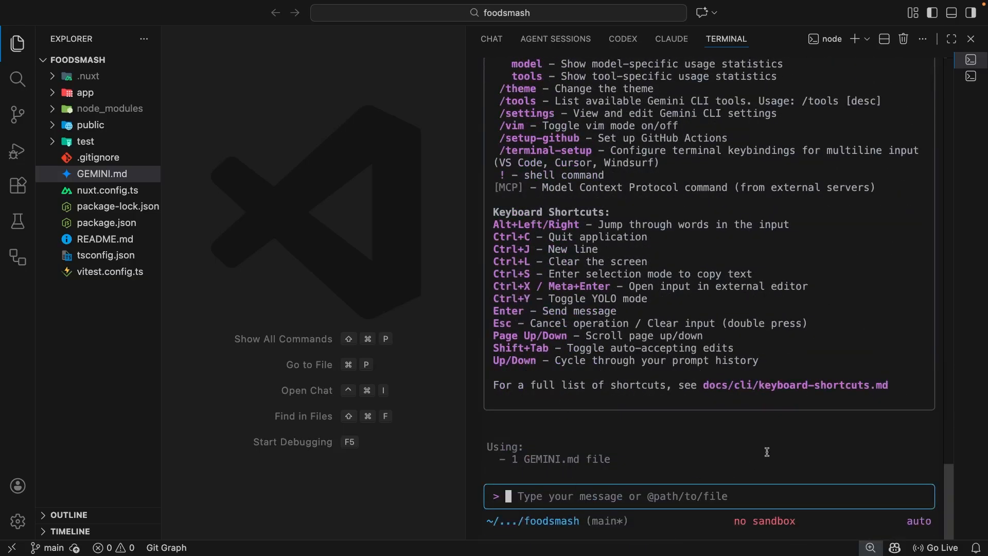
pyautogui.write('/')
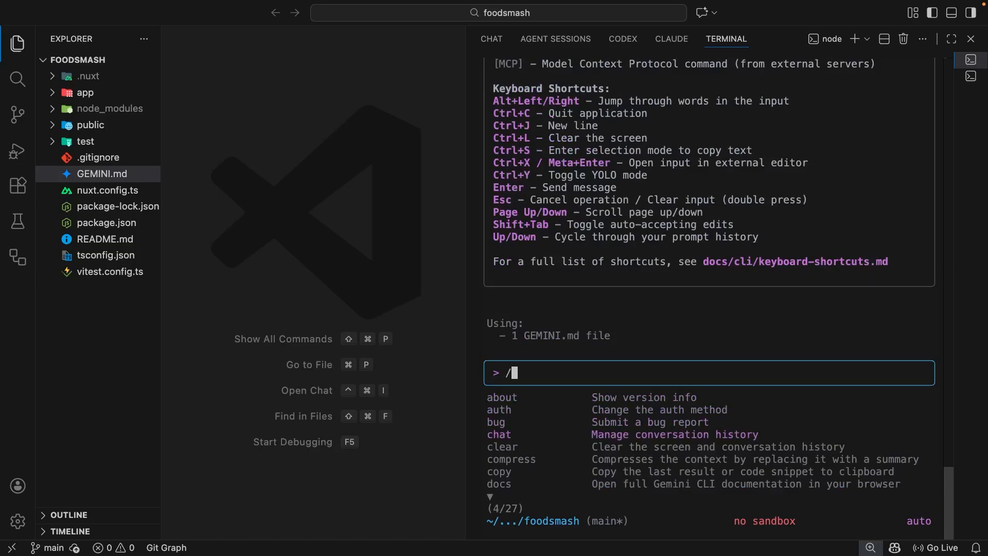
# - Run /chat list, which reports no saved conversation checkpoints
pyautogui.write('chat')
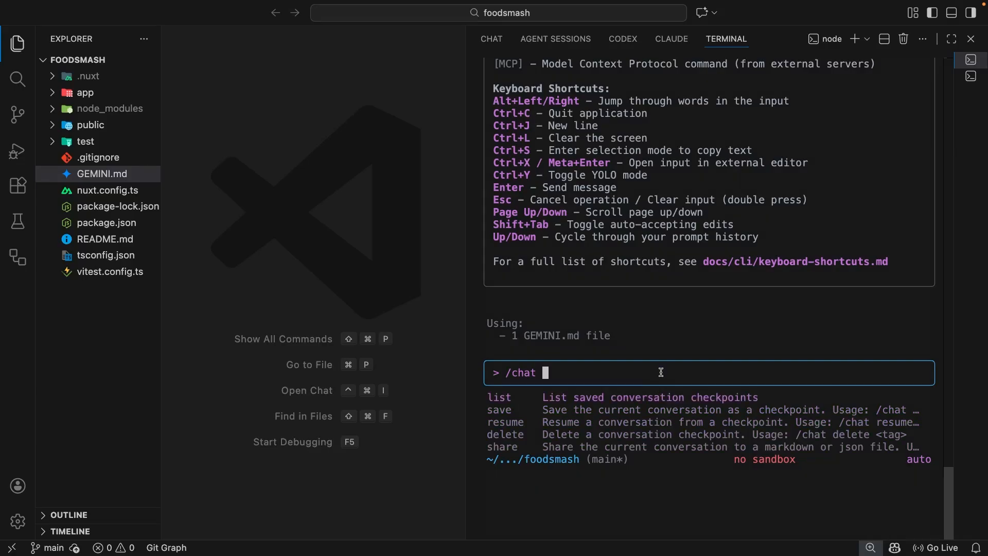
pyautogui.write('list')
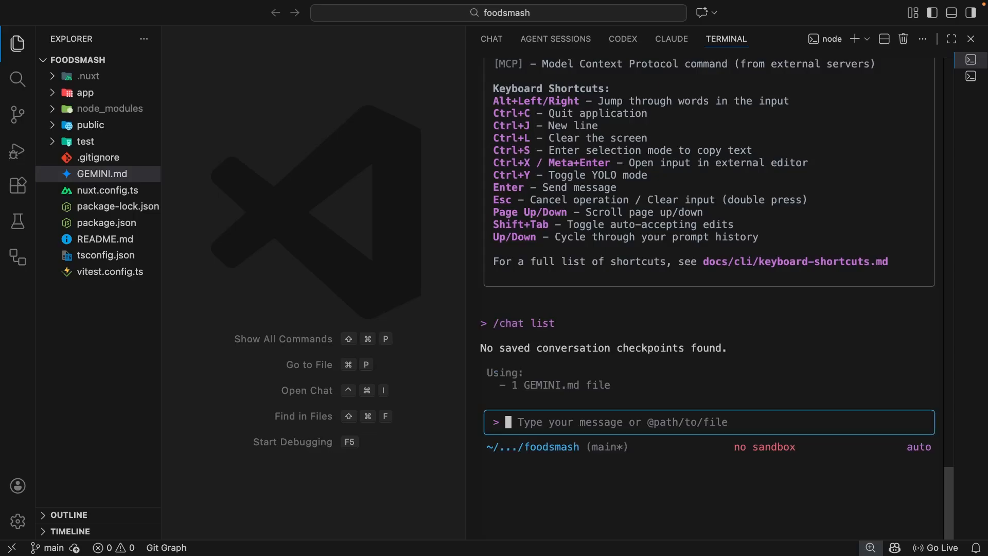
# - Run /chat save with no tag and select the resulting missing-tag error line
pyautogui.write('/ch')
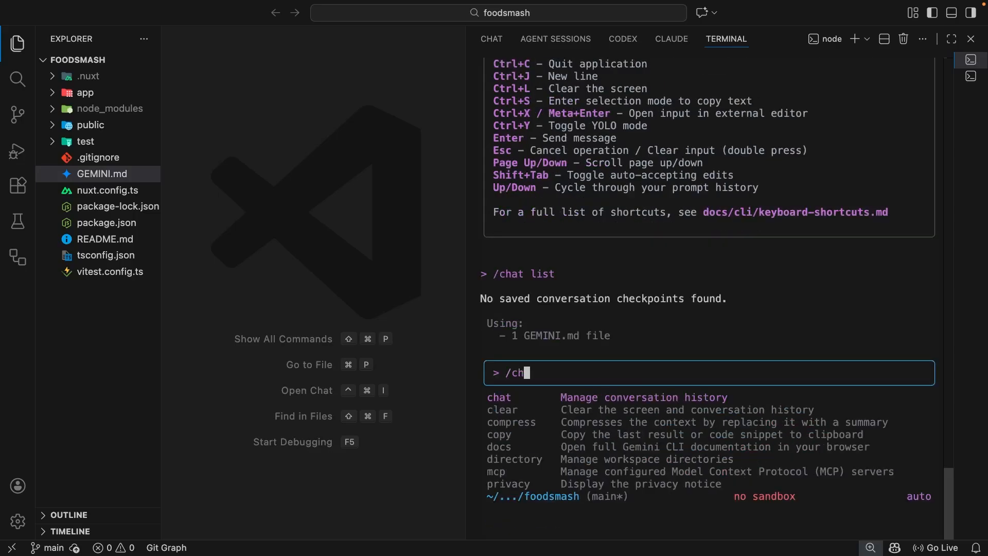
pyautogui.write('at')
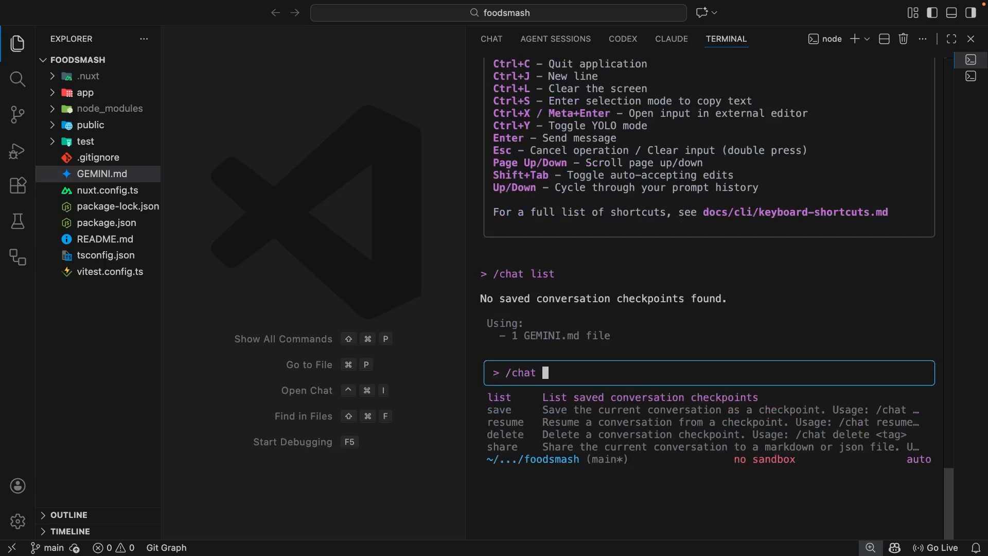
pyautogui.write('save')
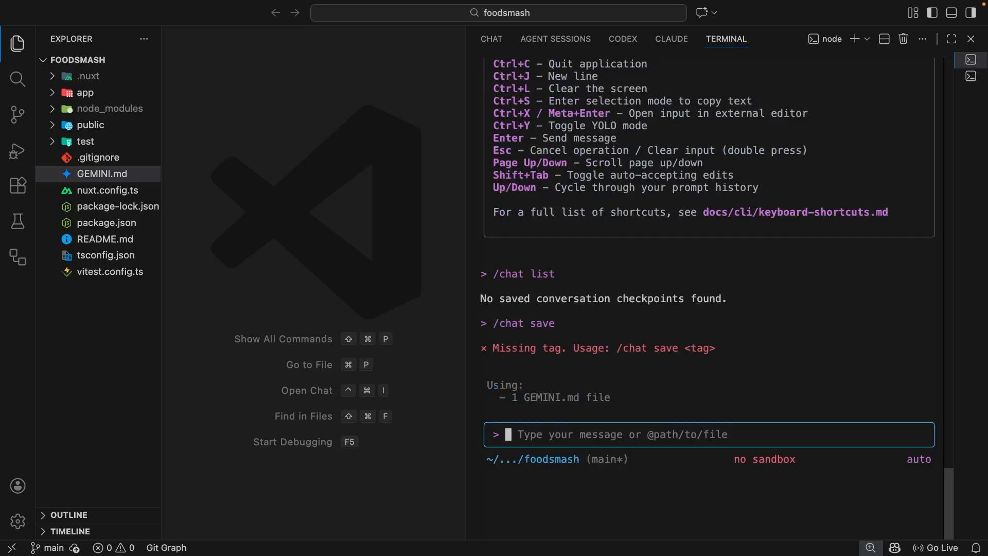
pyautogui.moveTo(720, 350)
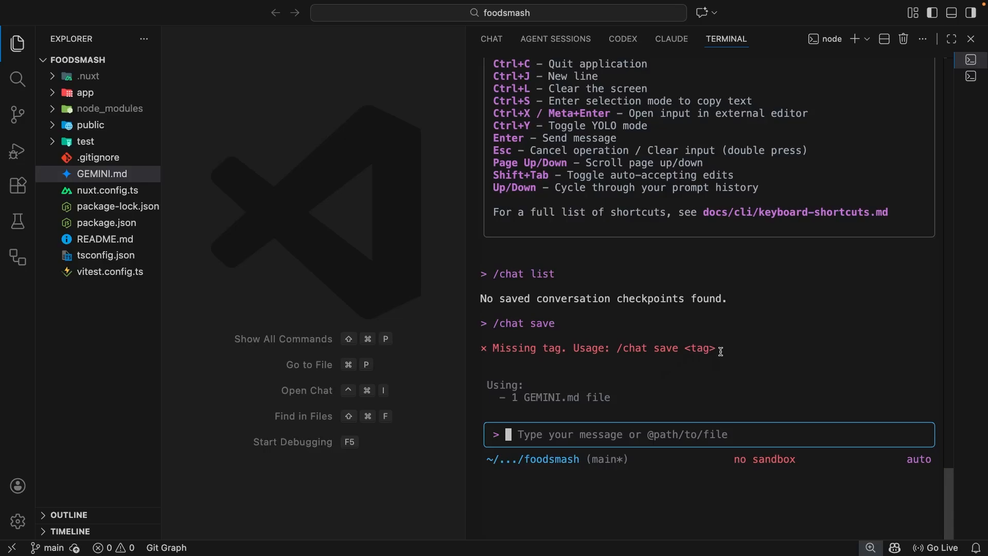
pyautogui.tripleClick(598, 348)
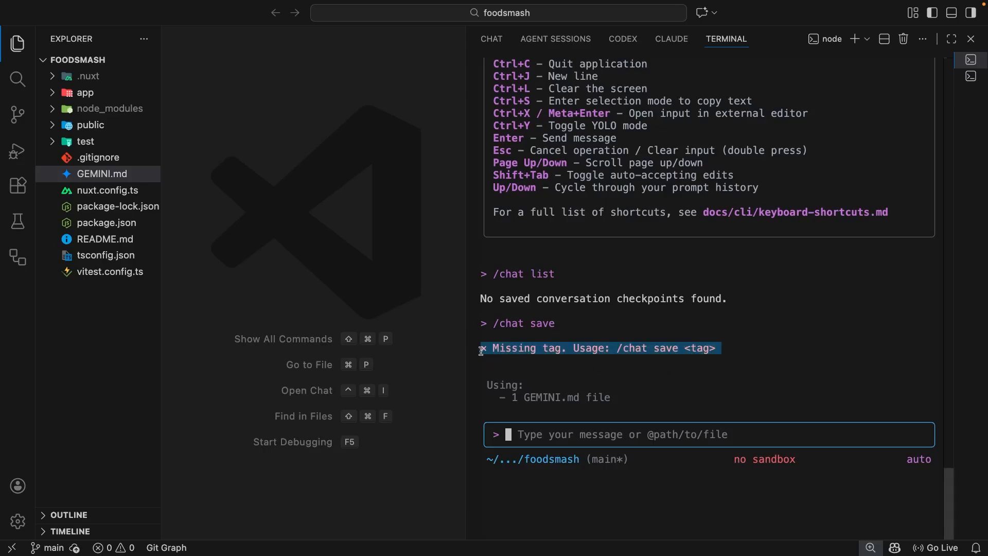
pyautogui.moveTo(776, 347)
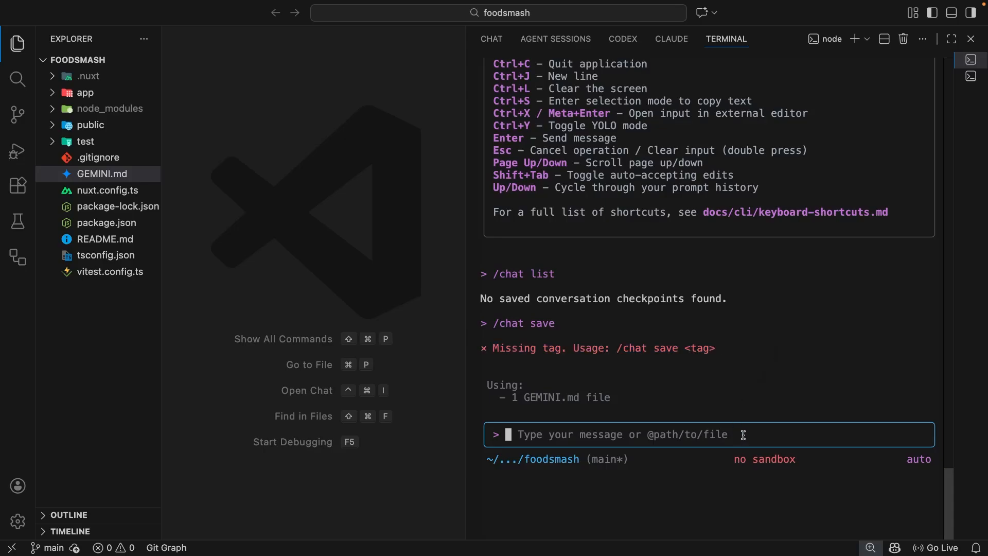
# - Save the chat checkpoint tagged 'initial project setup' and select the confirmation message
pyautogui.write('/chat save')
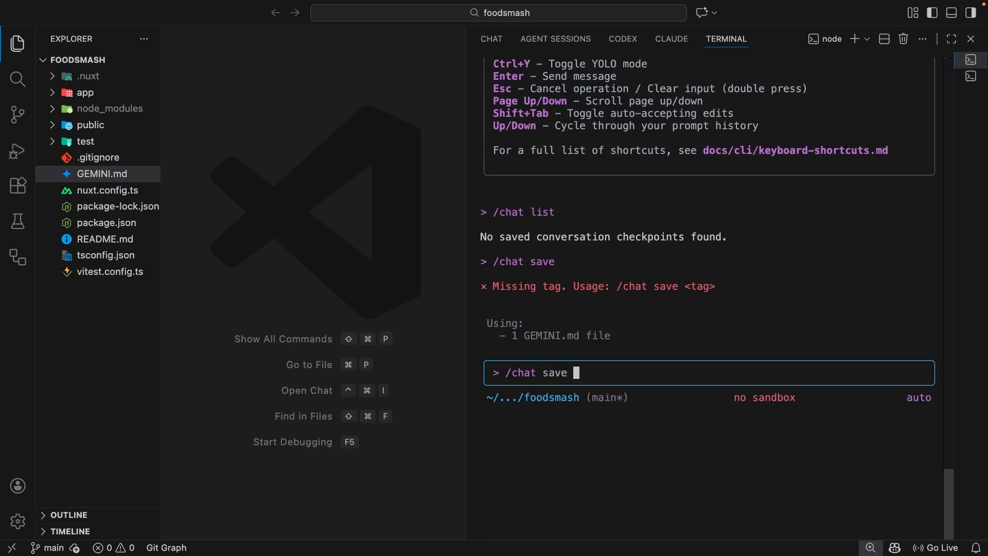
pyautogui.write('initial proje')
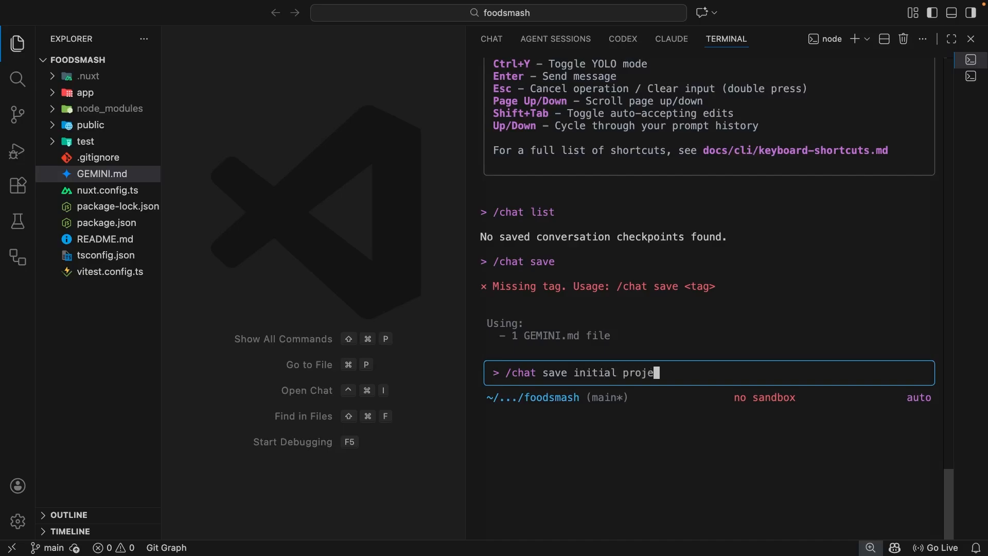
pyautogui.press('Enter')
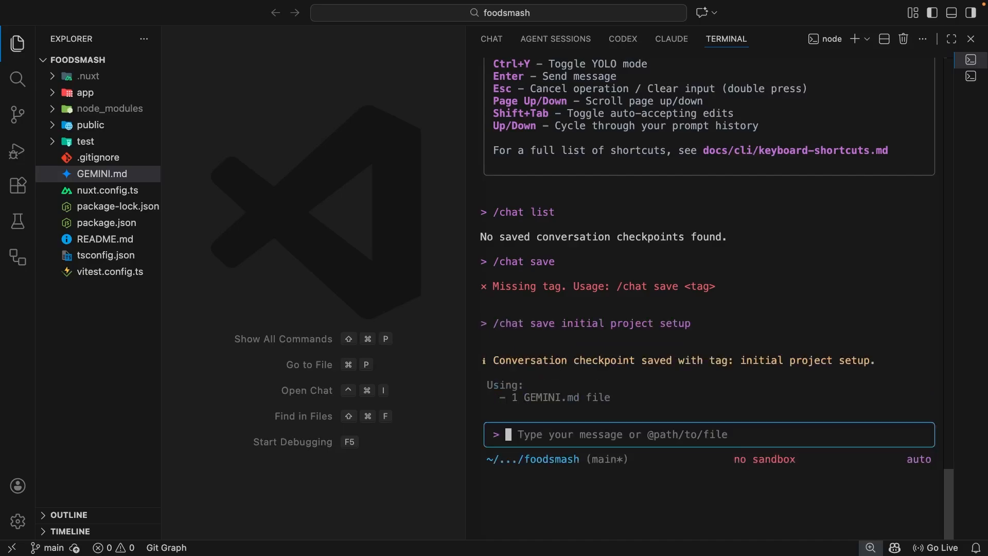
pyautogui.doubleClick(520, 359)
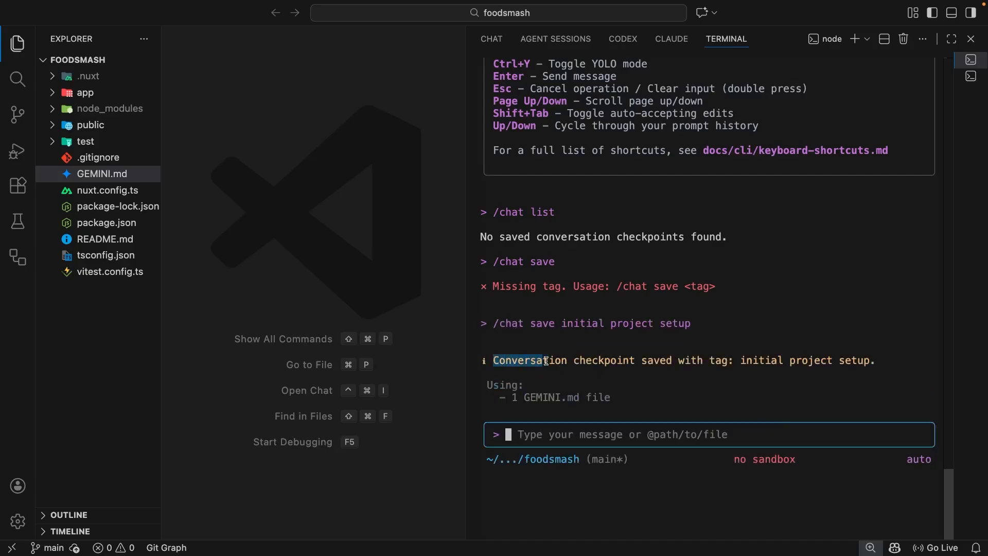
pyautogui.moveTo(546, 359); pyautogui.dragTo(734, 360)
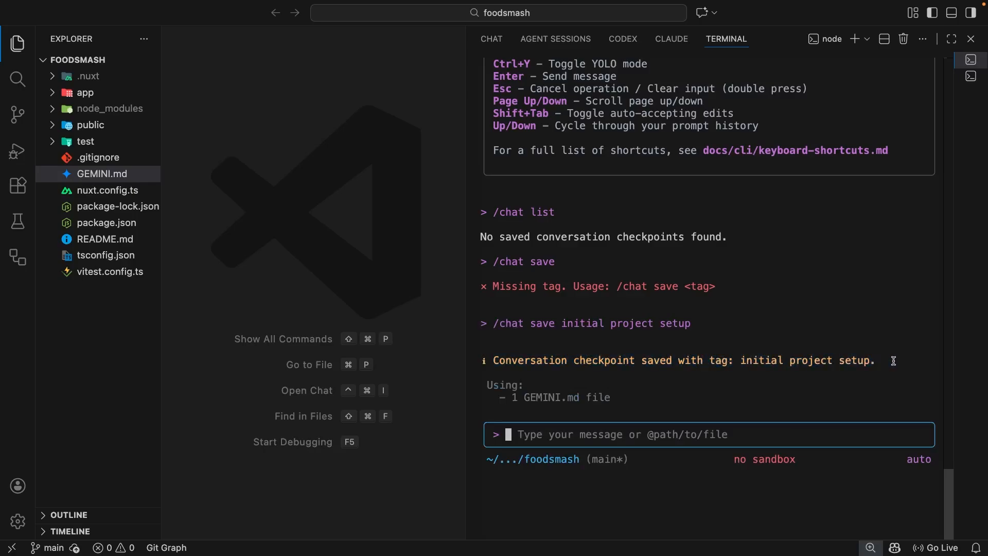
pyautogui.moveTo(677, 396)
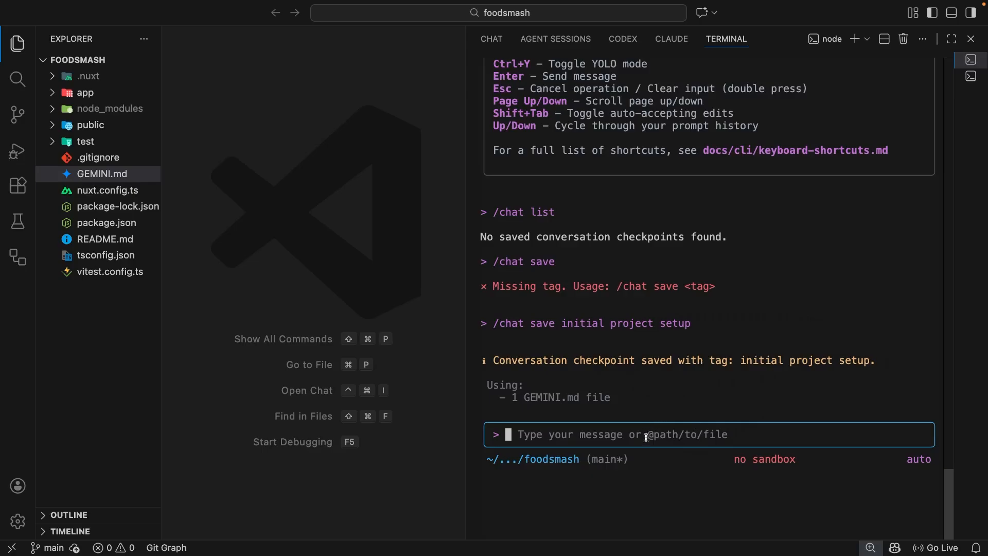
# - Run /chat list showing the 'initial project setup' checkpoint, then reopen the slash menu
pyautogui.write('/chat')
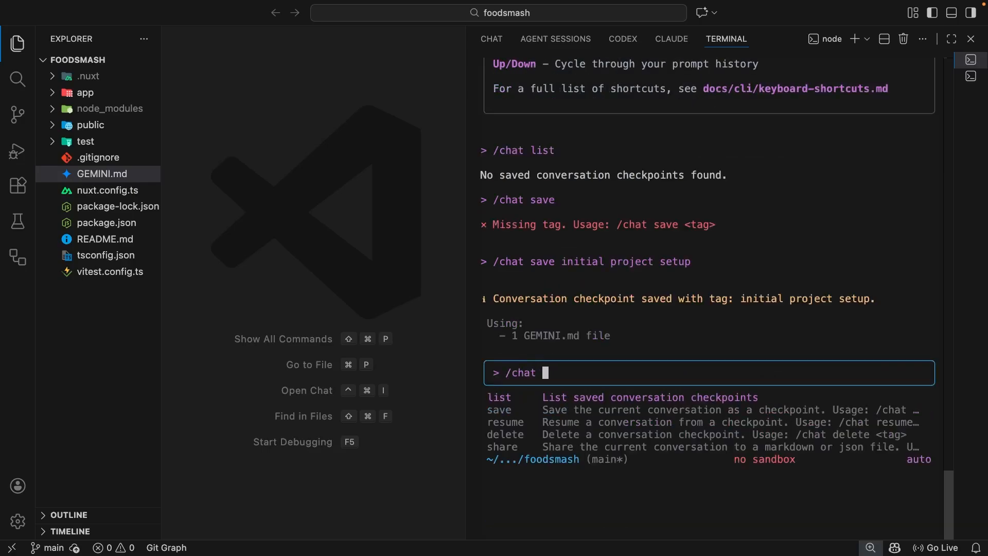
pyautogui.write('list')
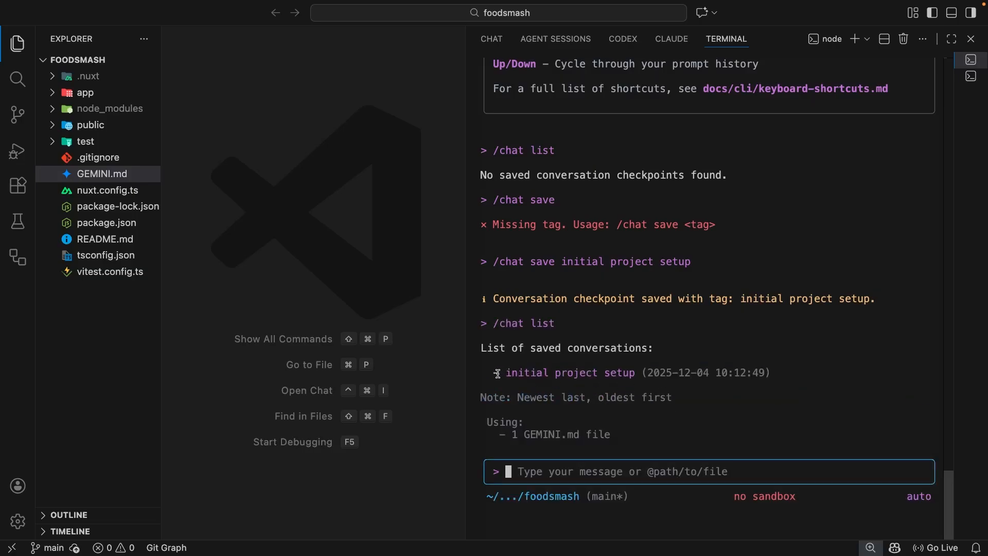
pyautogui.moveTo(497, 373); pyautogui.dragTo(773, 373)
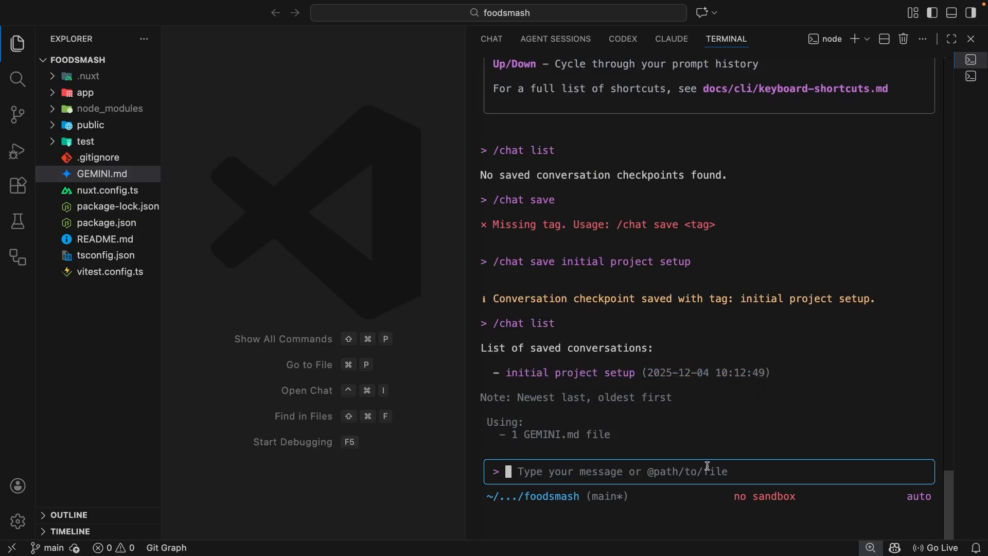
pyautogui.write('/')
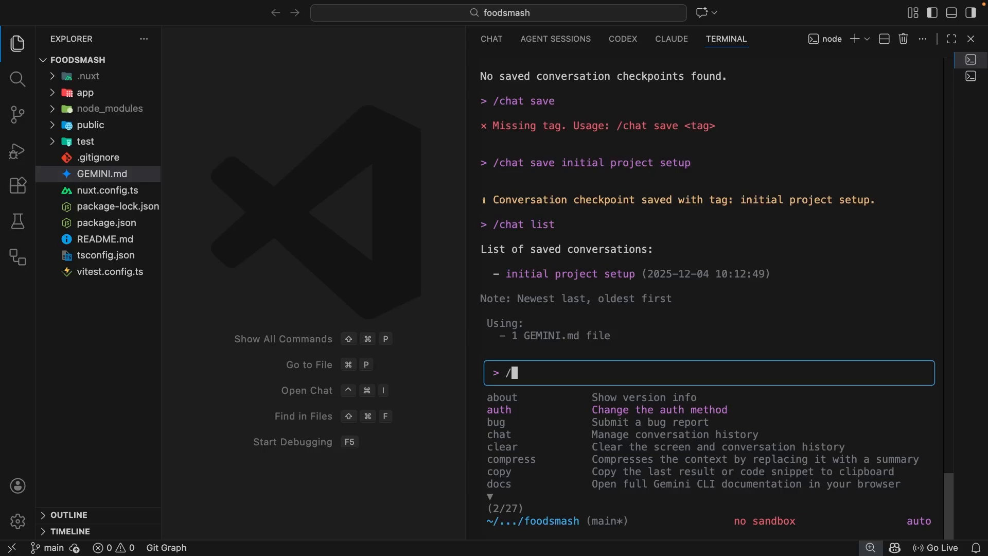
# - Browse the slash command list past model and resume down to stats
pyautogui.press('Down')
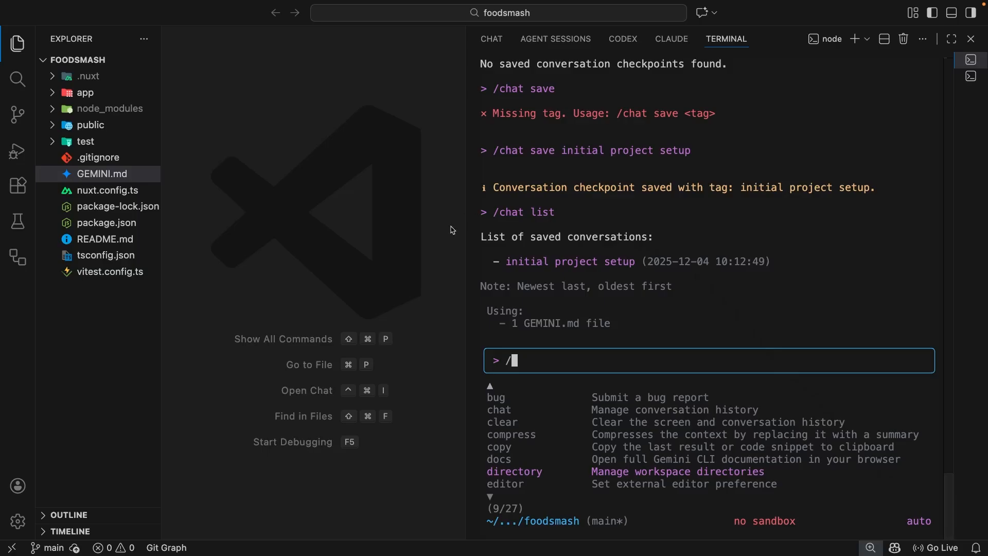
pyautogui.moveTo(698, 358)
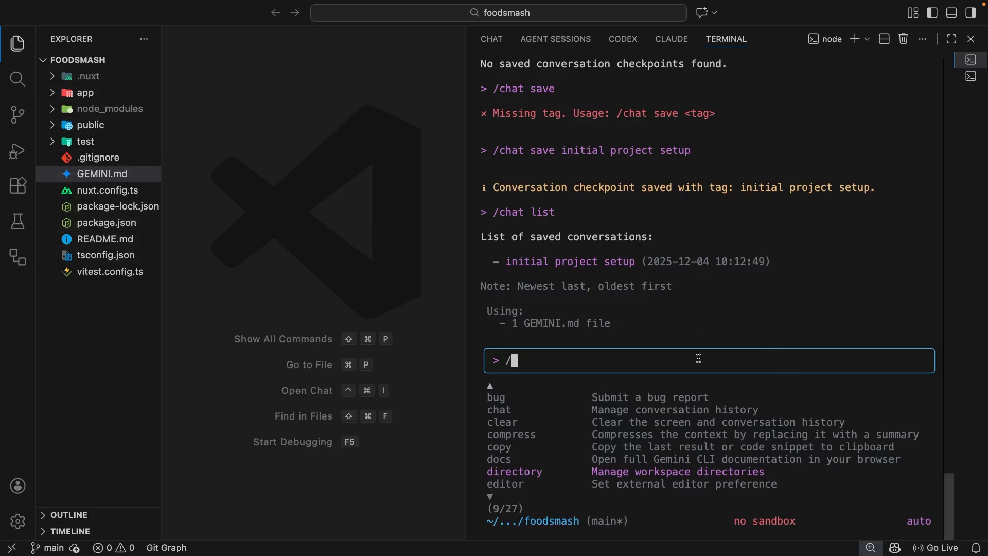
pyautogui.moveTo(358, 382)
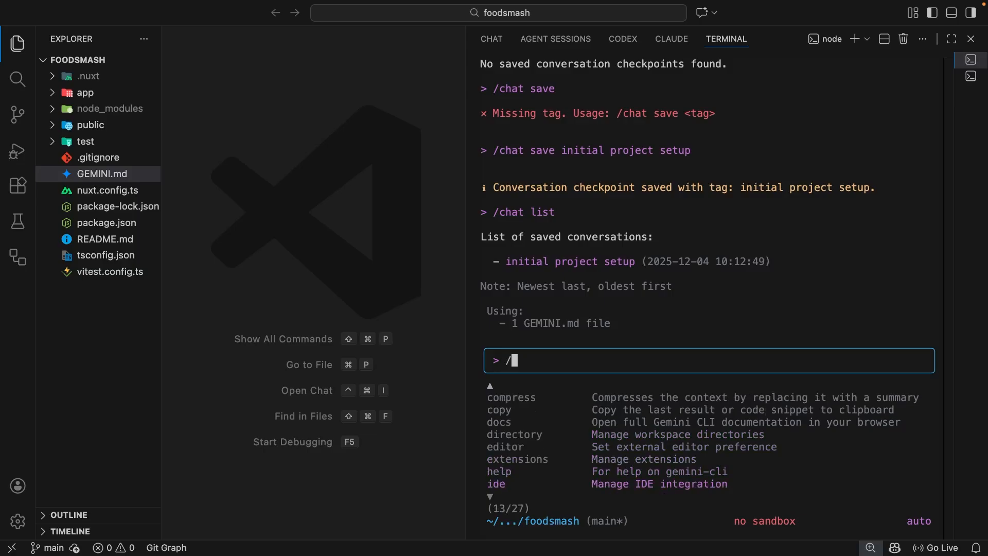
pyautogui.scroll(-3)
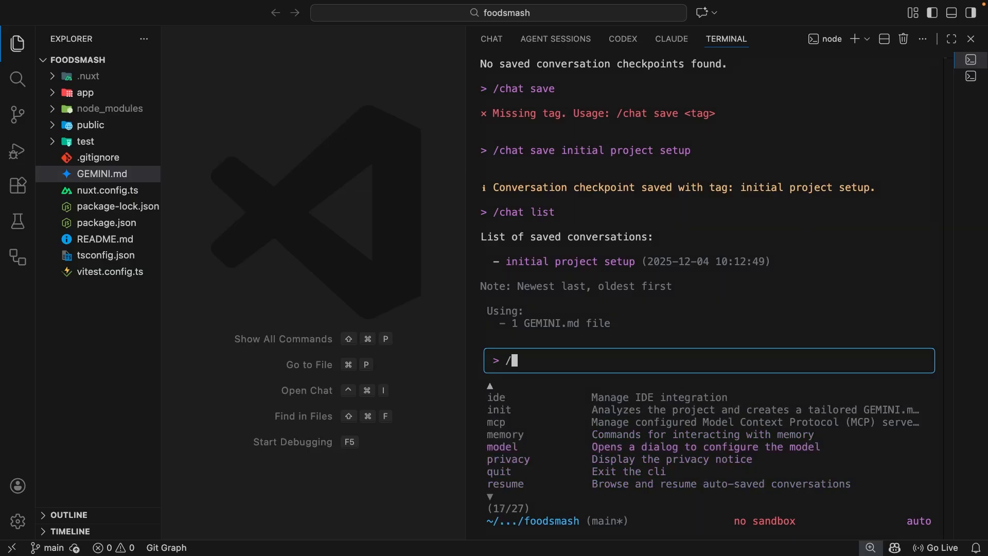
pyautogui.scroll(-3)
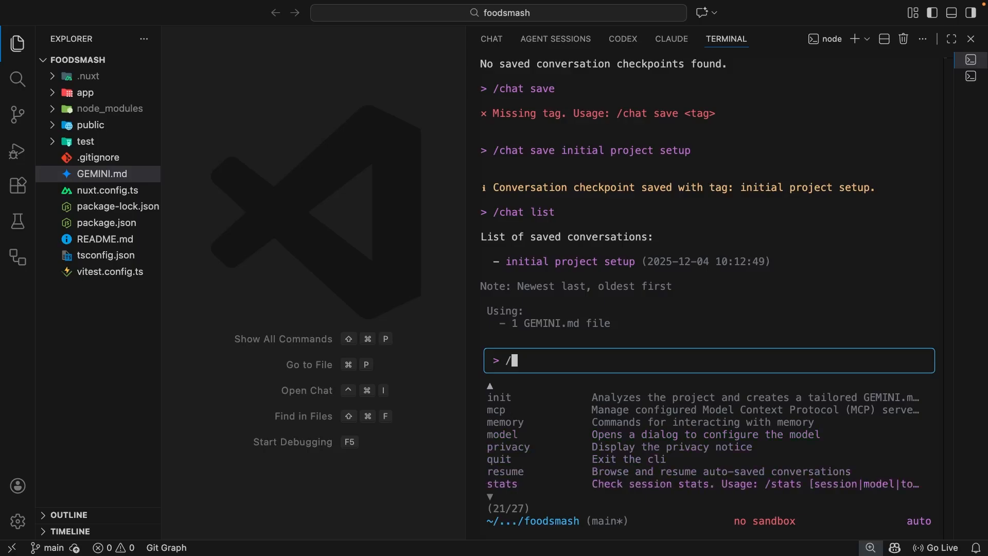
# - Run /stats model to show usage for the three Gemini 2.5 models, then start typing /memory
pyautogui.write('stats')
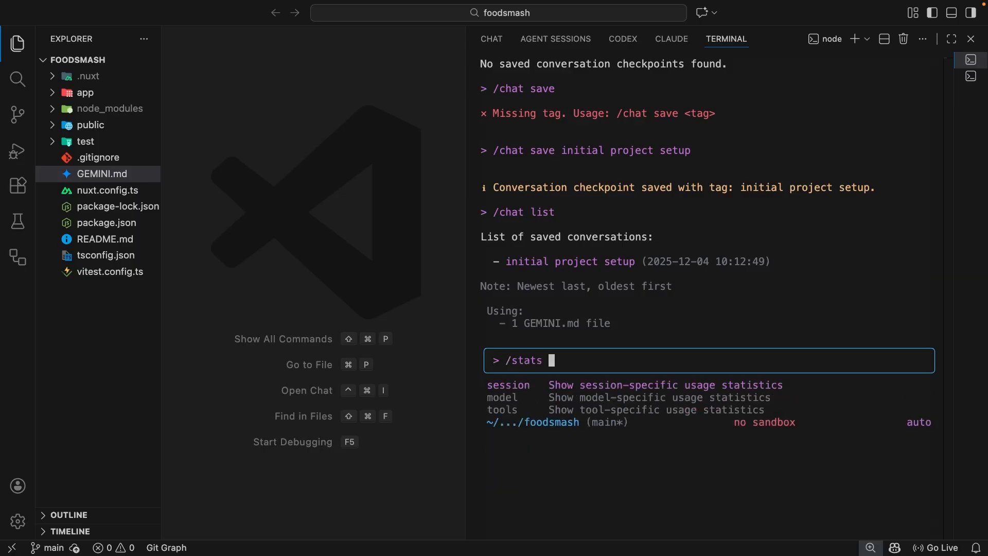
pyautogui.write('model')
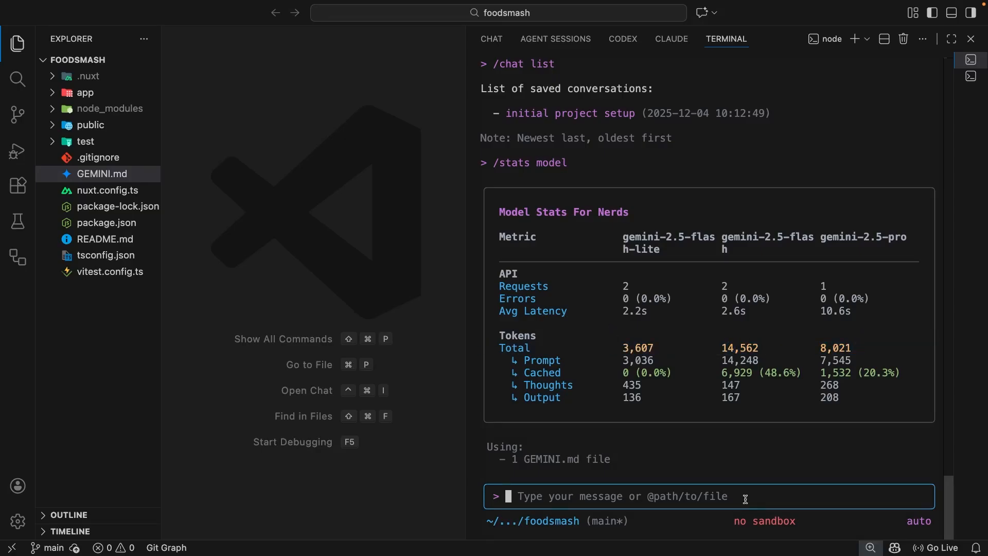
pyautogui.write('/memory')
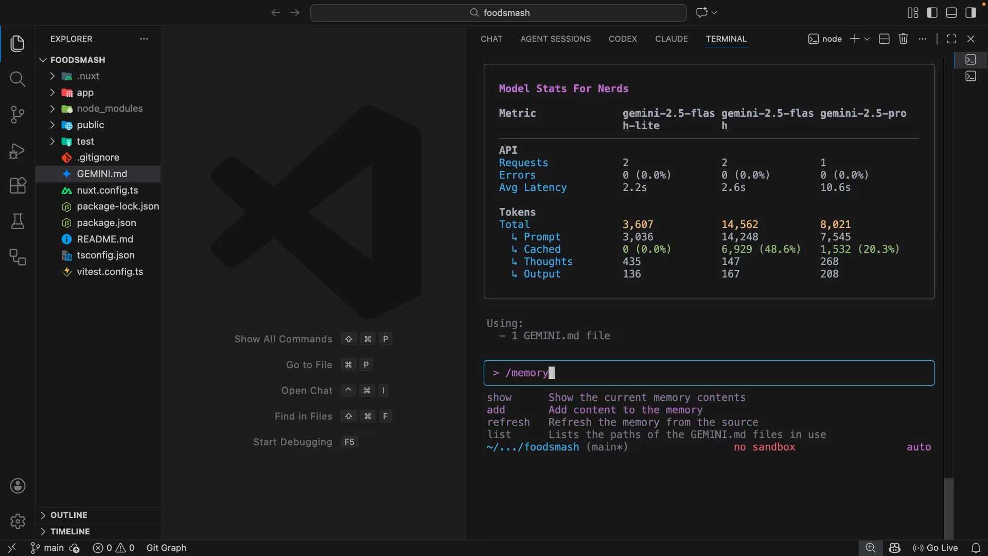
pyautogui.write('a')
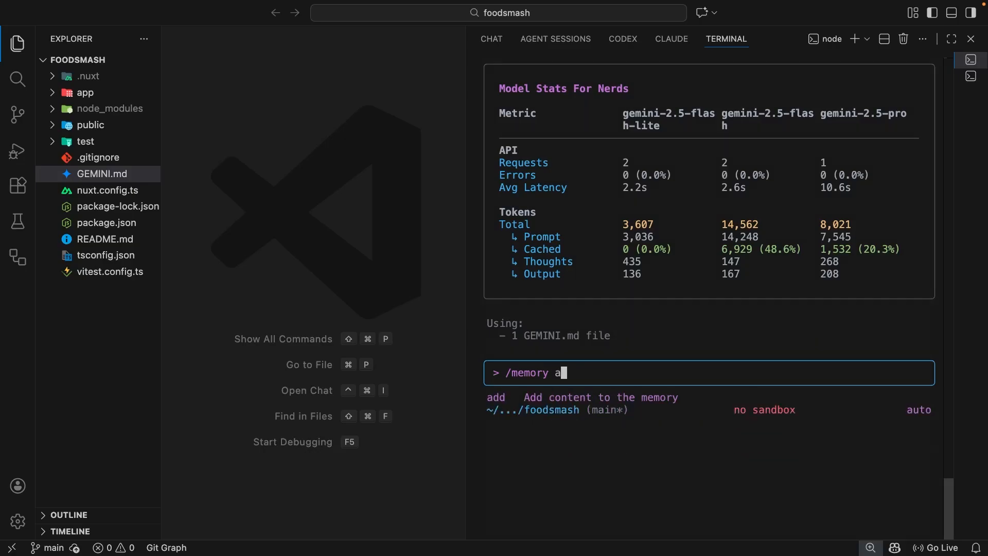
pyautogui.write('dd i prefer using s')
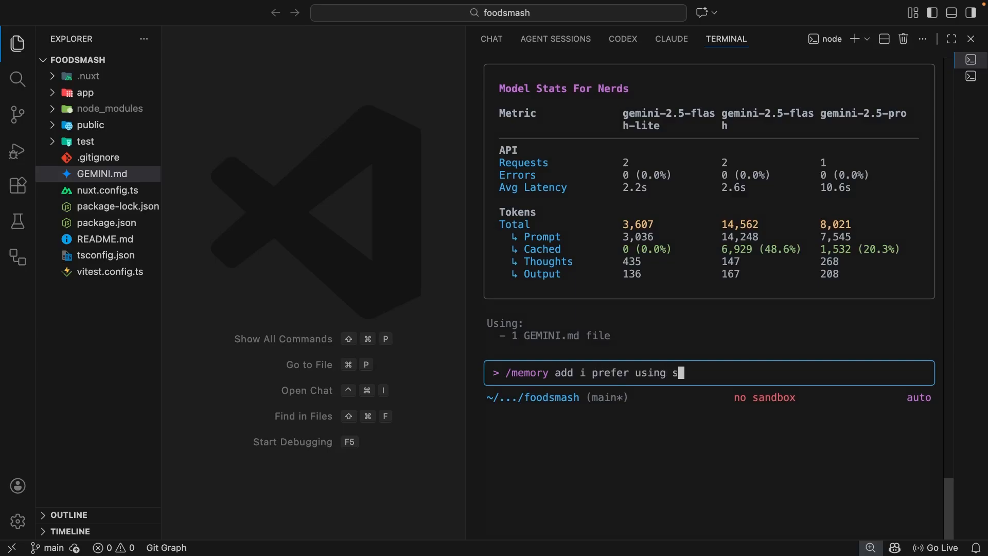
pyautogui.write('hadcn as')
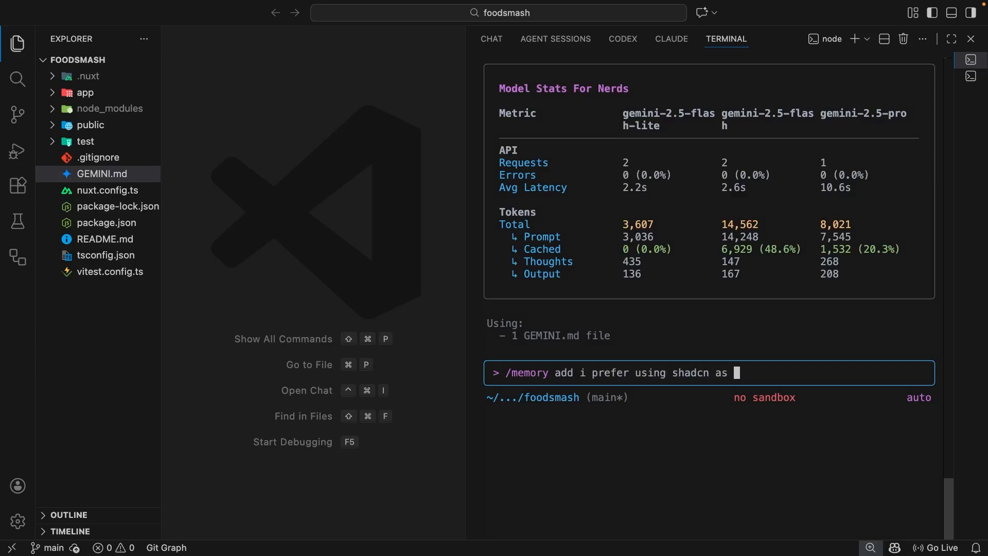
pyautogui.write('a ui component lib where possible')
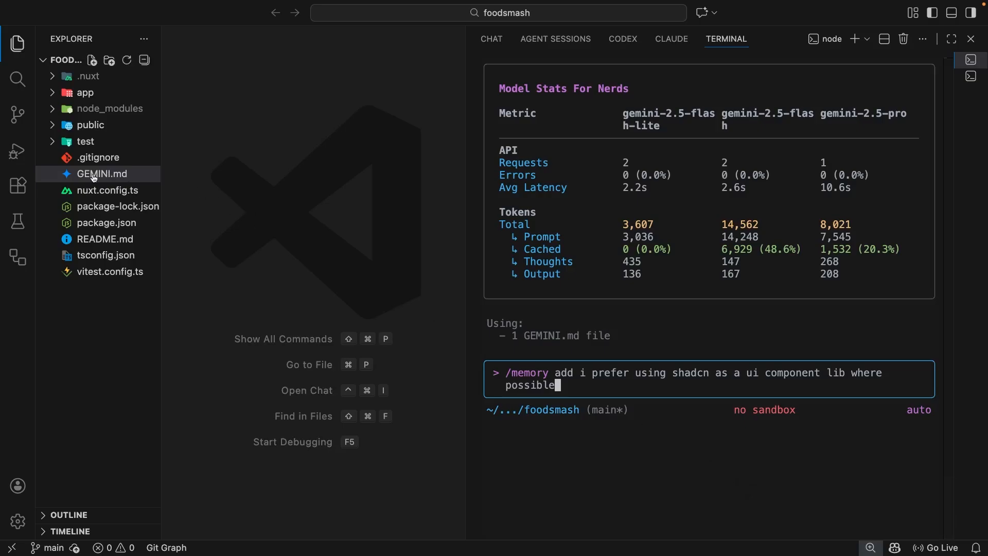
pyautogui.moveTo(576, 390)
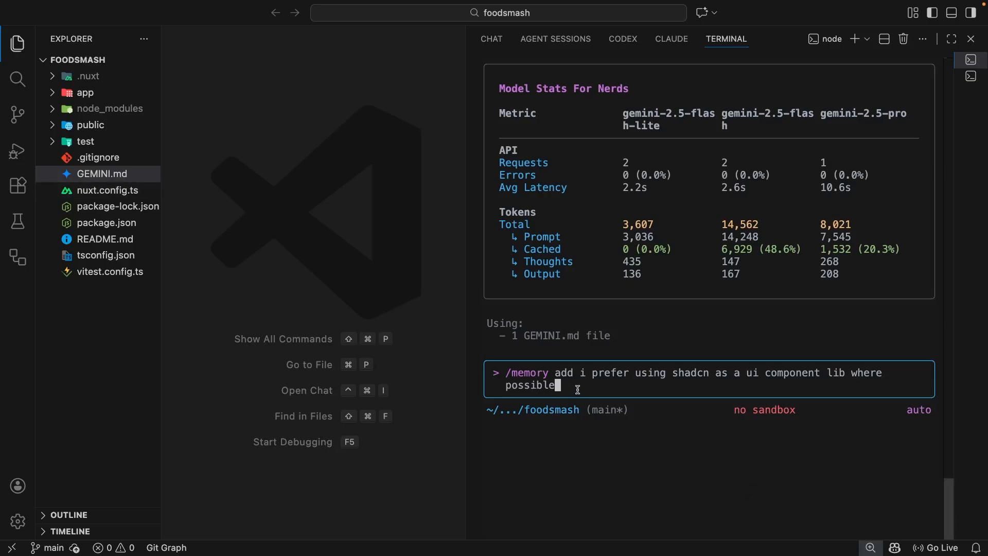
pyautogui.moveTo(598, 385)
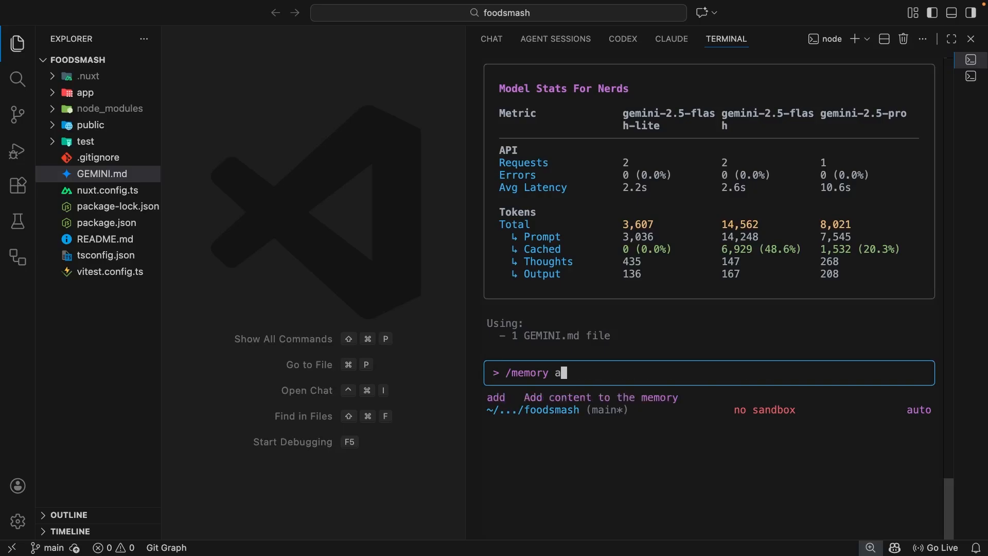
pyautogui.press('Backspace')
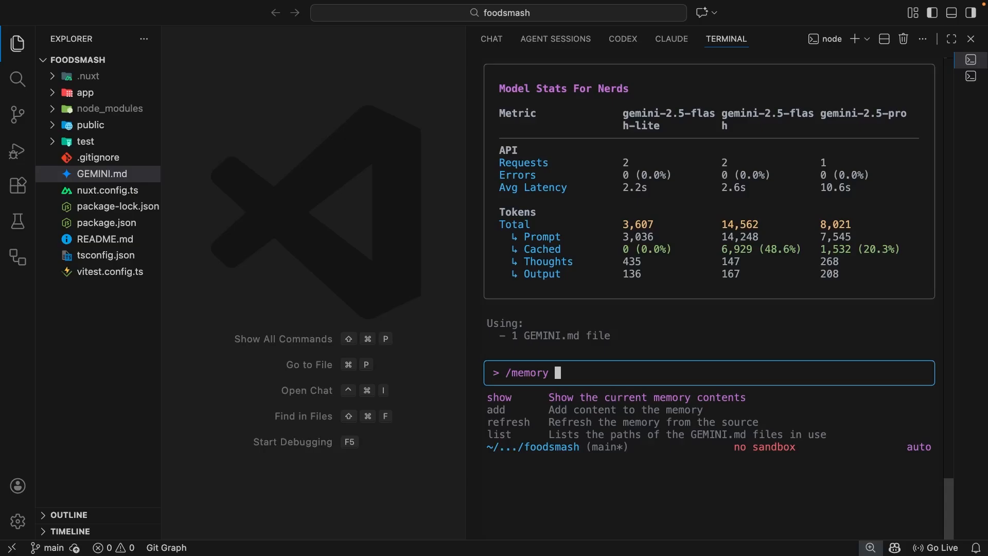
pyautogui.press('Backspace')
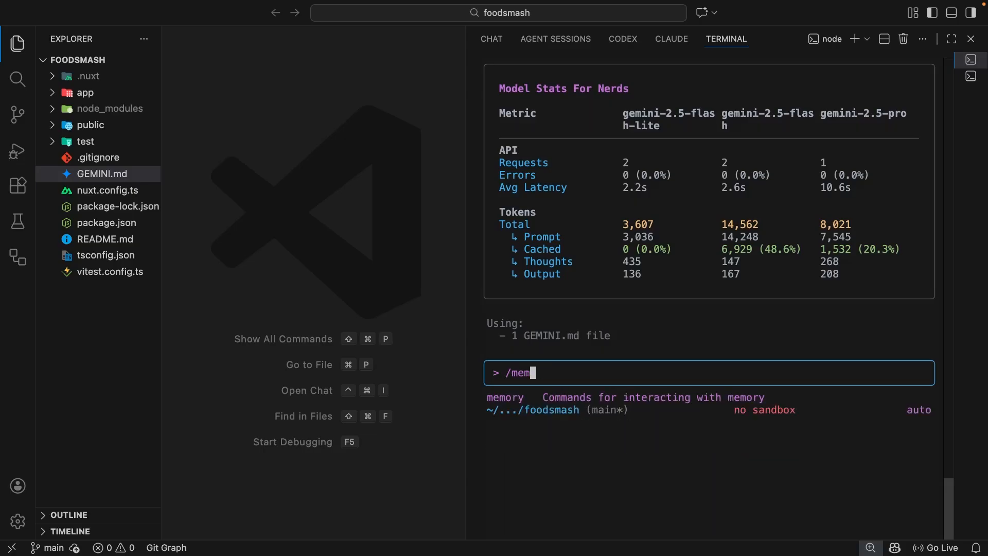
pyautogui.press('Backspace')
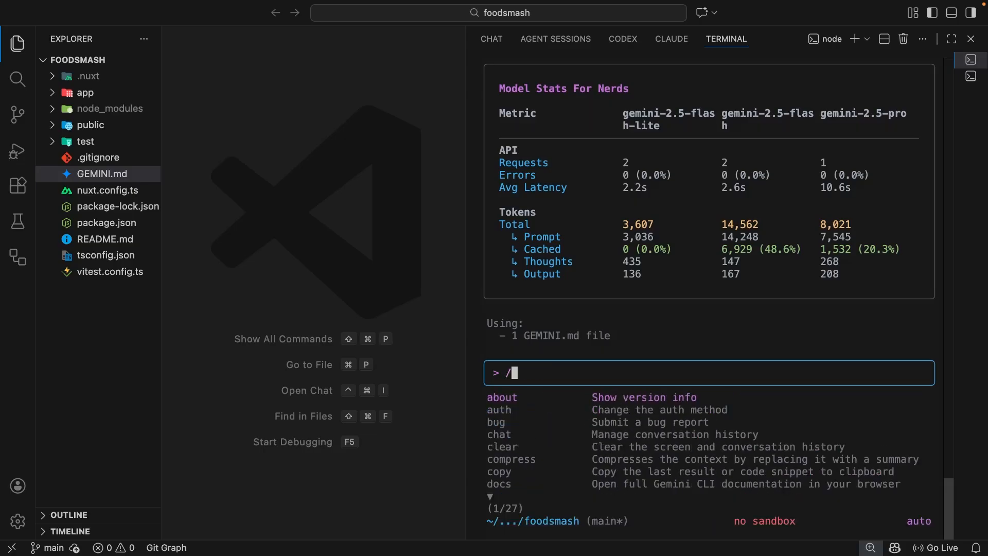
# - Run /theme and dismiss its dialog, then bring the slash command list back
pyautogui.write('th')
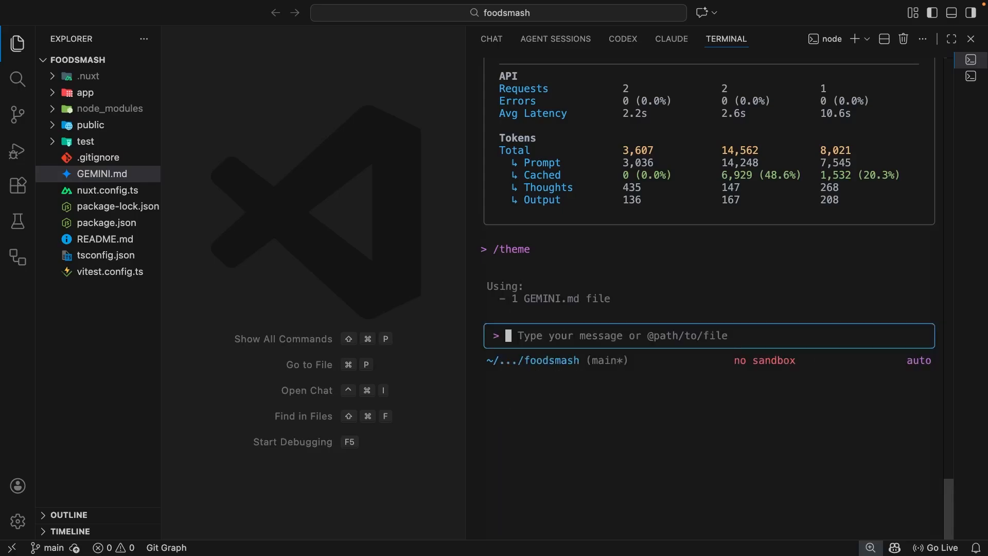
pyautogui.write('/')
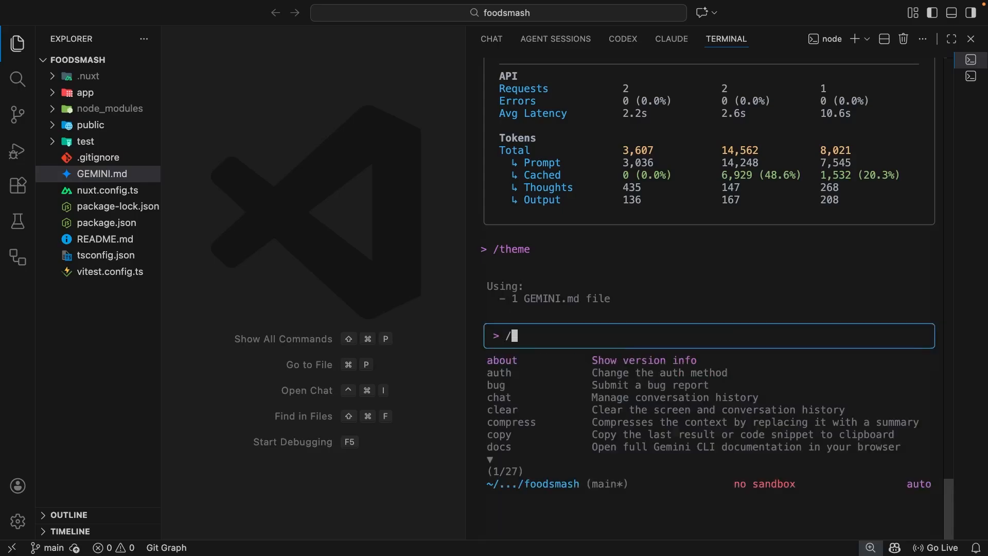
# - Open the /model picker and close it with Esc, keeping Auto as the model
pyautogui.write('/model')
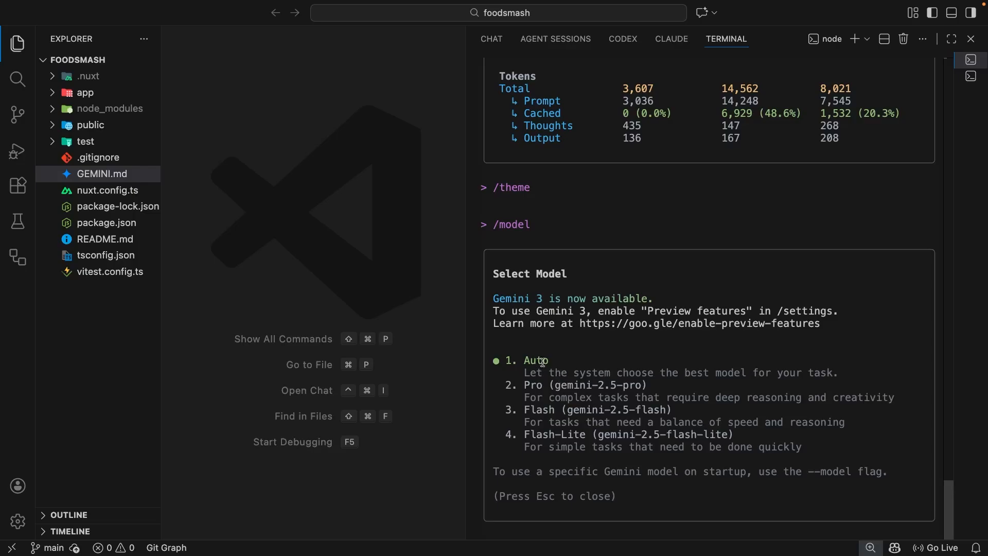
pyautogui.click(533, 360)
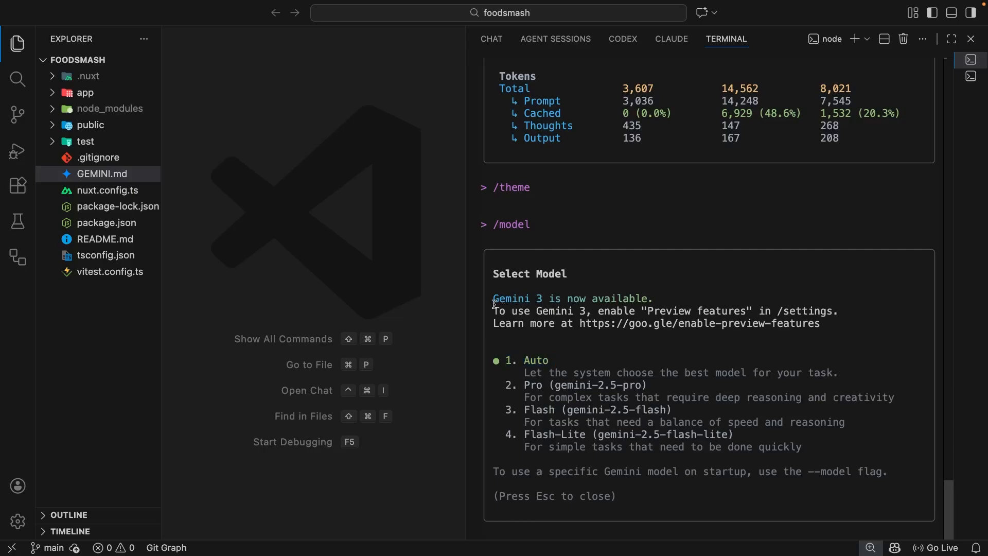
pyautogui.moveTo(494, 310); pyautogui.dragTo(630, 310)
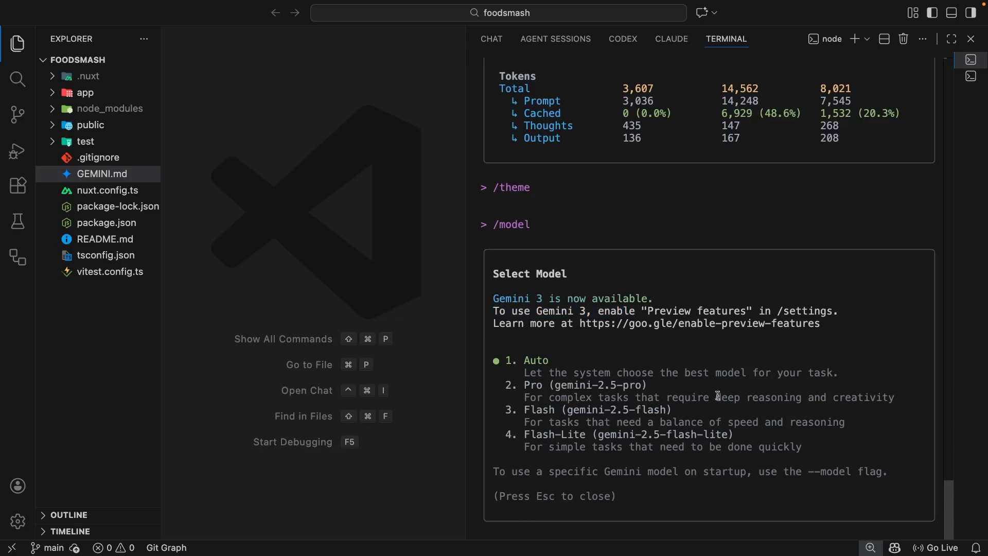
pyautogui.moveTo(679, 356)
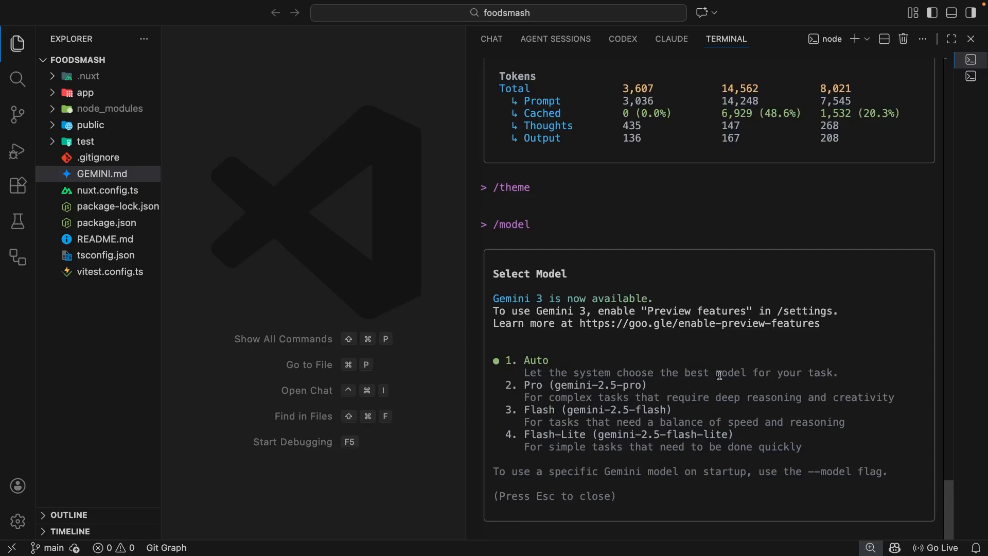
pyautogui.press('Escape')
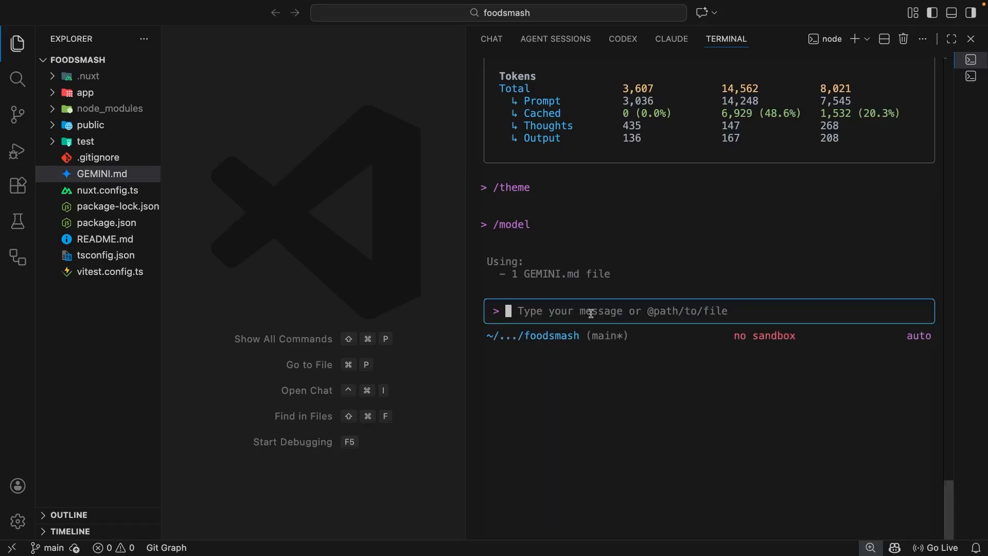
# - Run the /settings command from the Gemini CLI prompt
pyautogui.write('/')
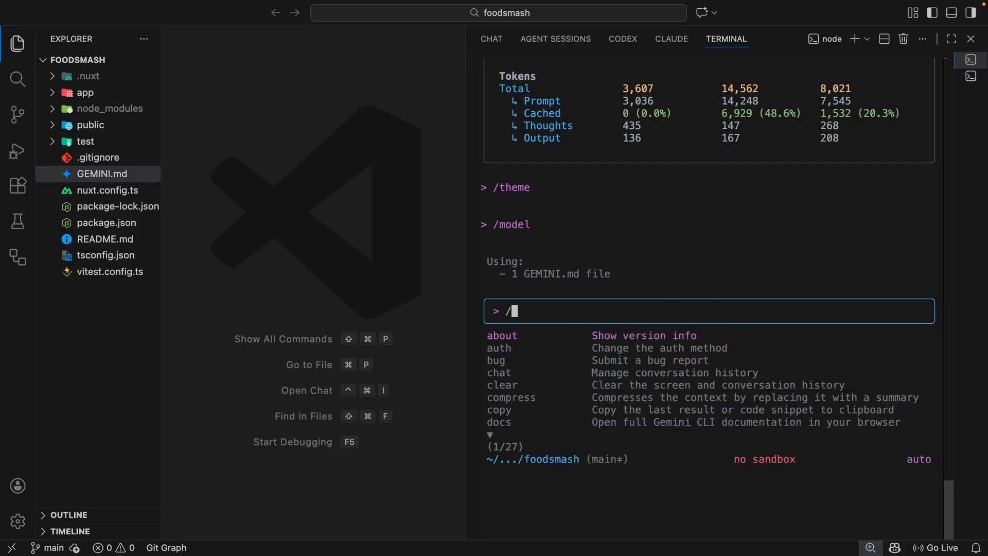
pyautogui.write('se')
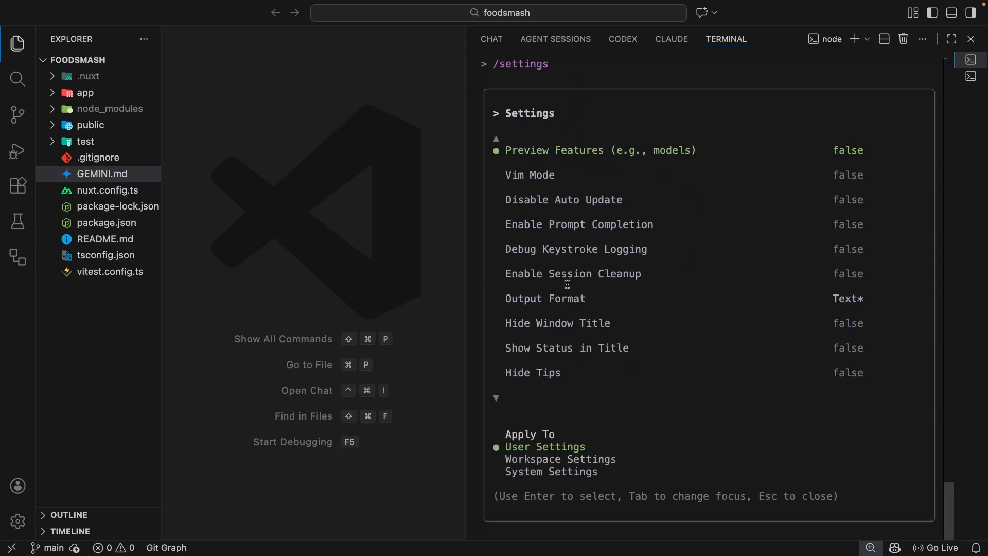
pyautogui.moveTo(663, 325)
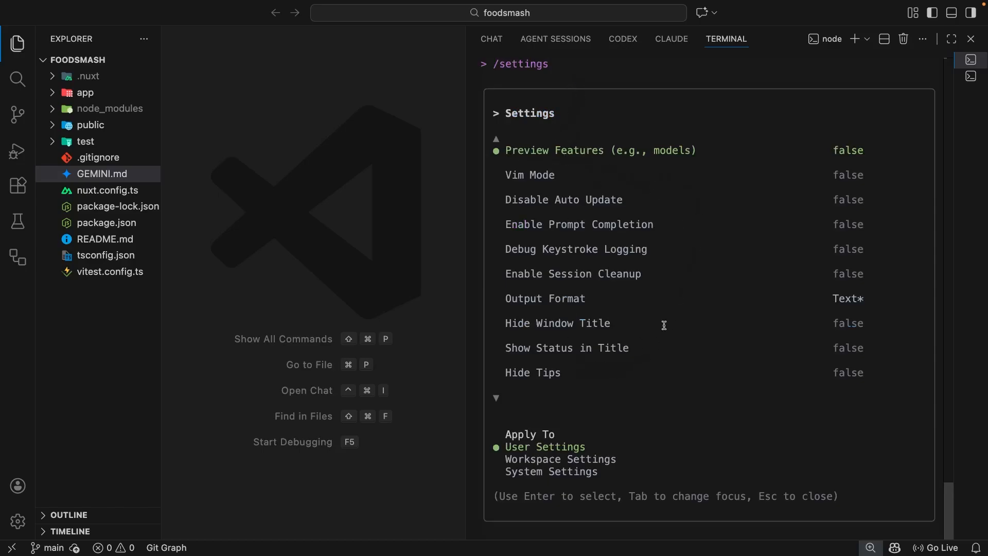
pyautogui.moveTo(614, 375)
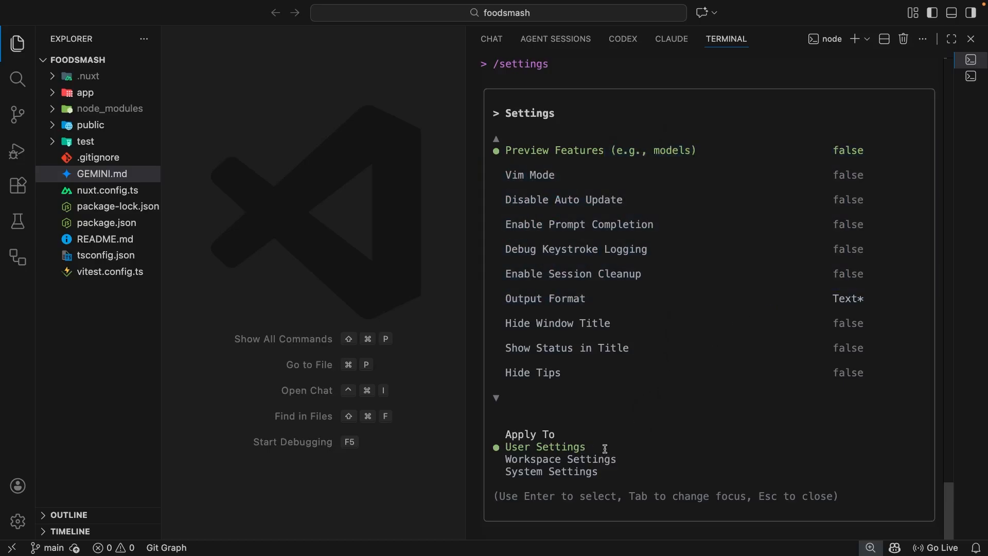
pyautogui.moveTo(592, 161)
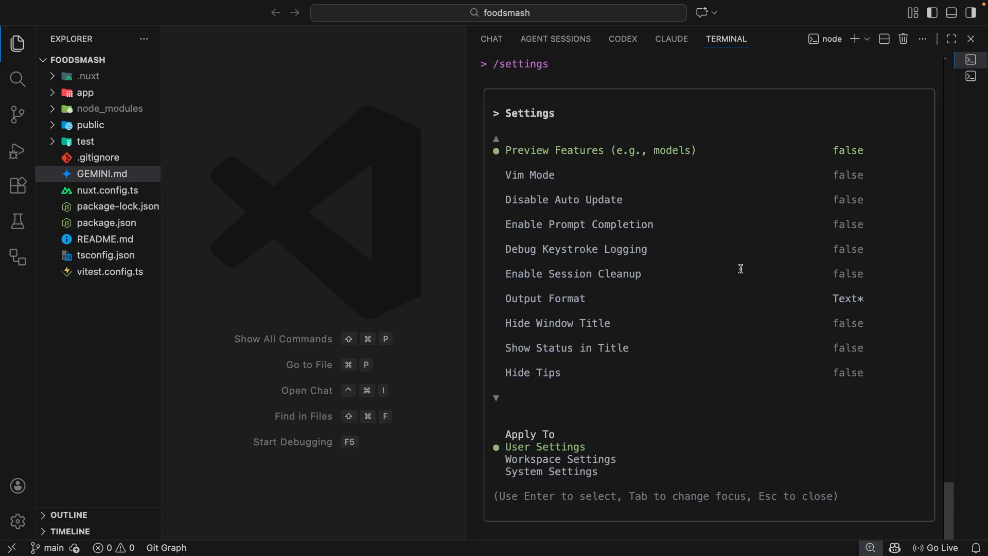
pyautogui.press('Down')
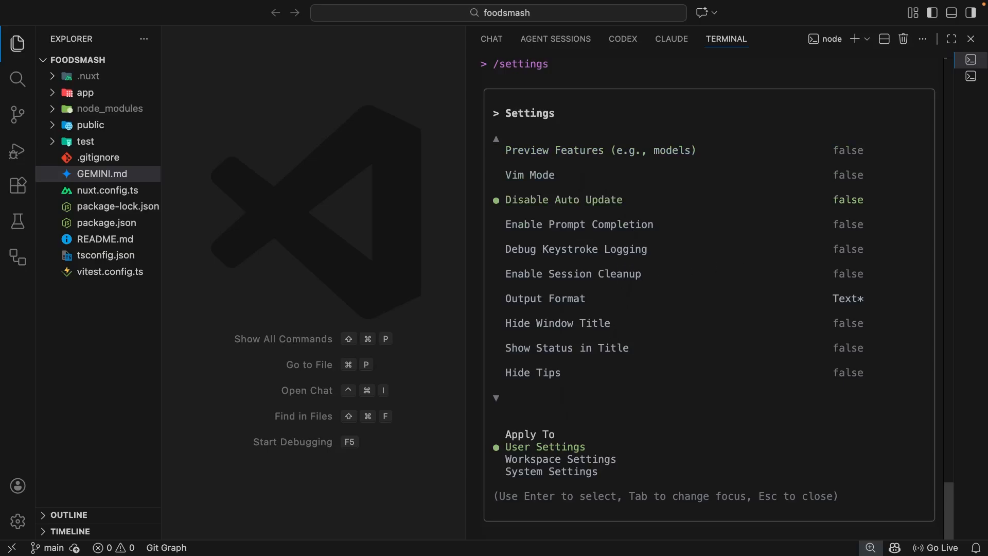
pyautogui.press('down')
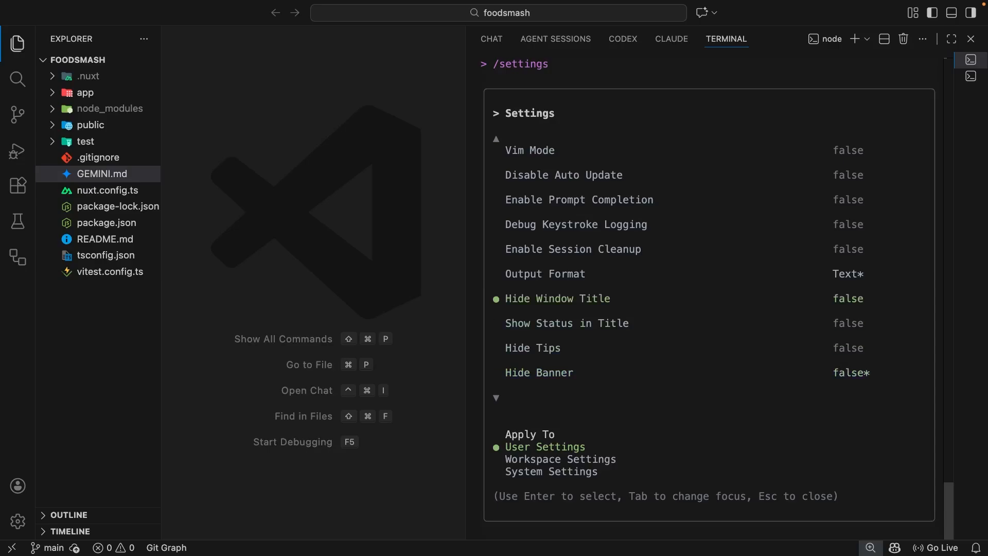
pyautogui.scroll(-3)
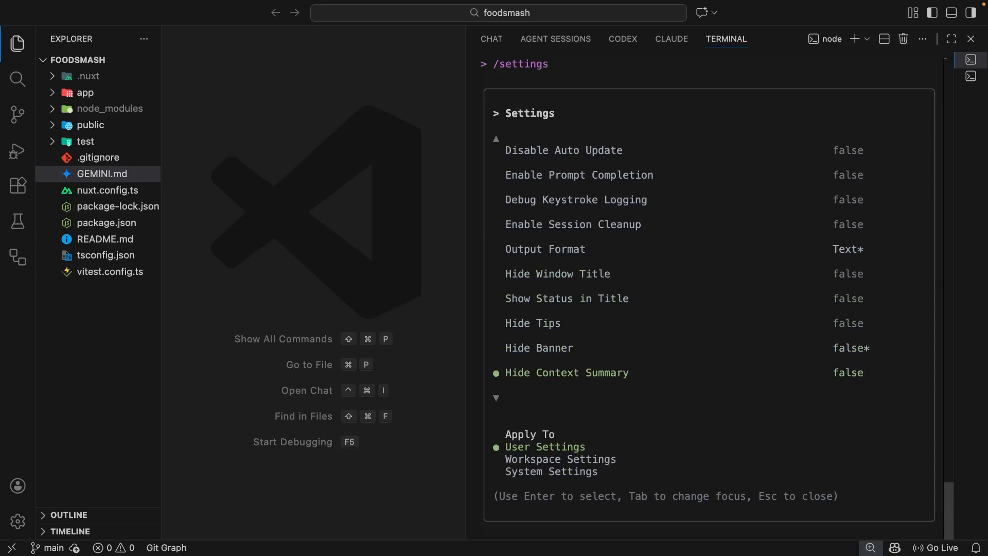
pyautogui.press('up')
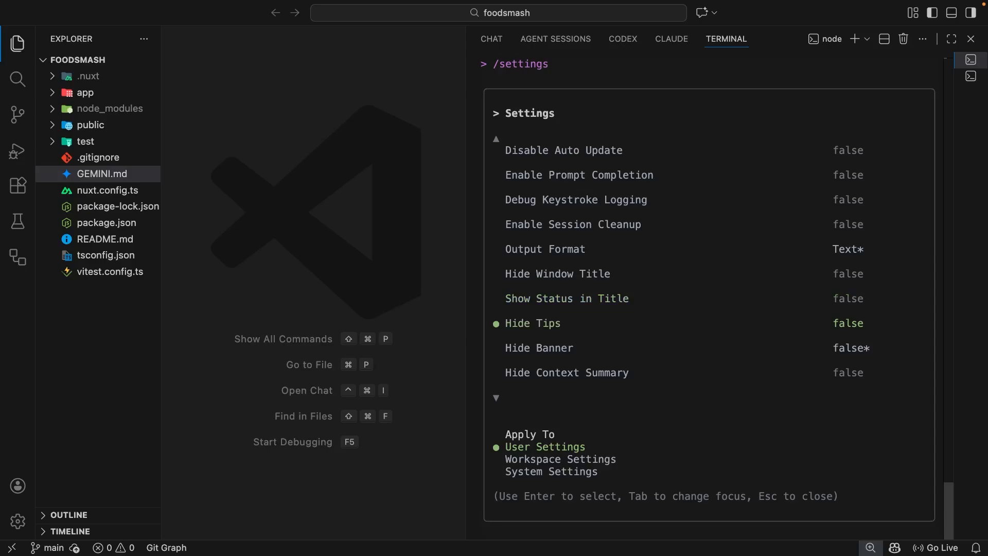
# - Scroll the Gemini CLI settings list down toward Show Model Info In Chat
pyautogui.scroll(-3)
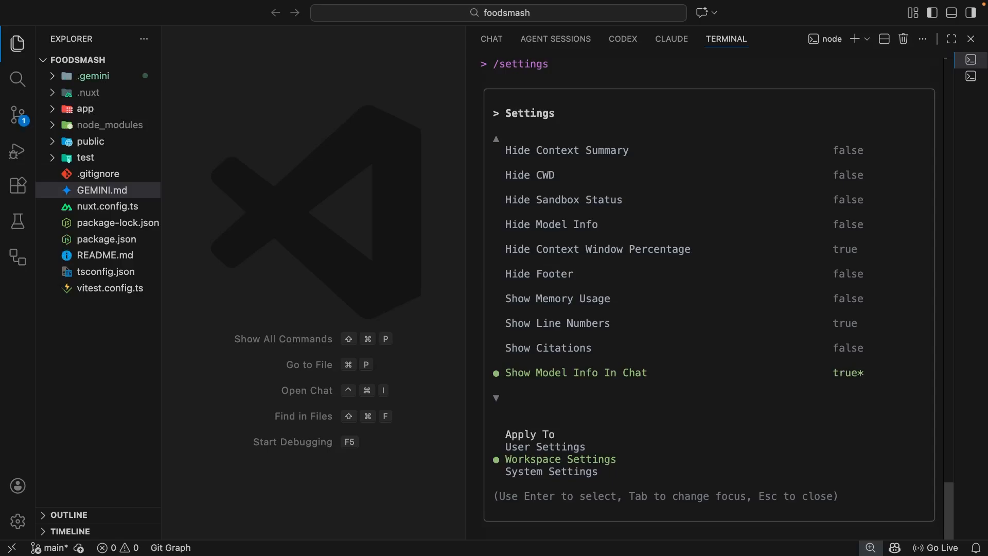
pyautogui.moveTo(432, 303)
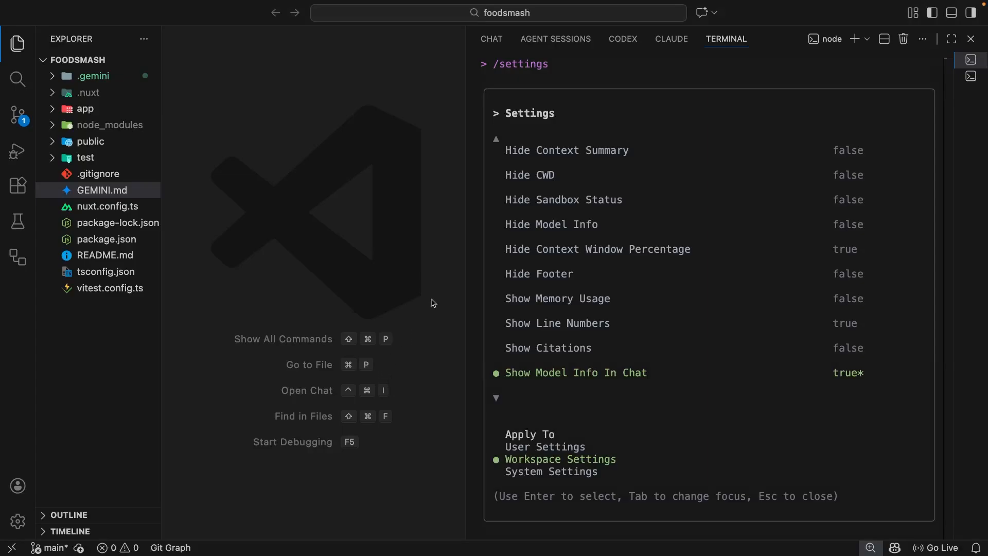
pyautogui.moveTo(105, 79)
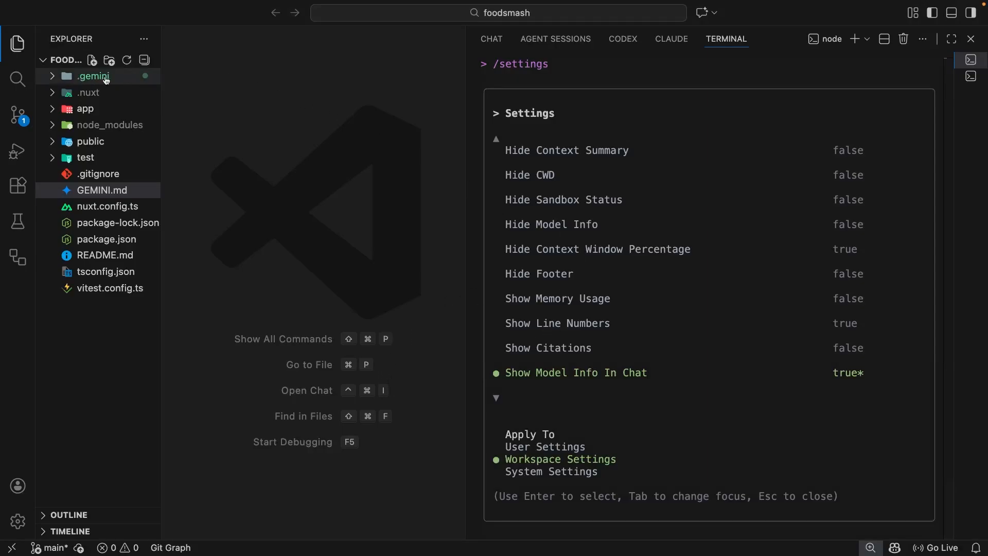
# - Open .gemini/settings.json to view showModelInfoInChat set to true
pyautogui.click(93, 75)
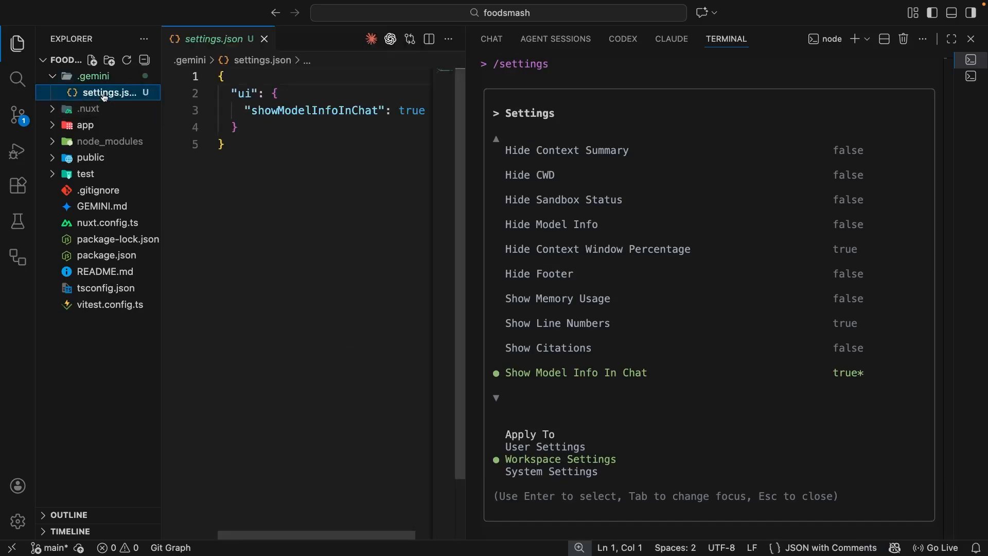
pyautogui.doubleClick(316, 110)
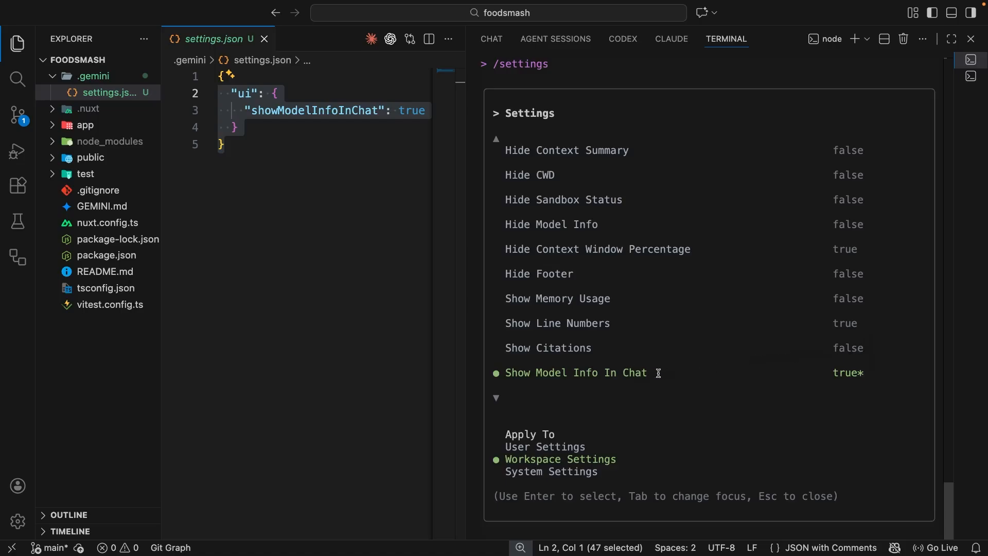
pyautogui.moveTo(297, 92)
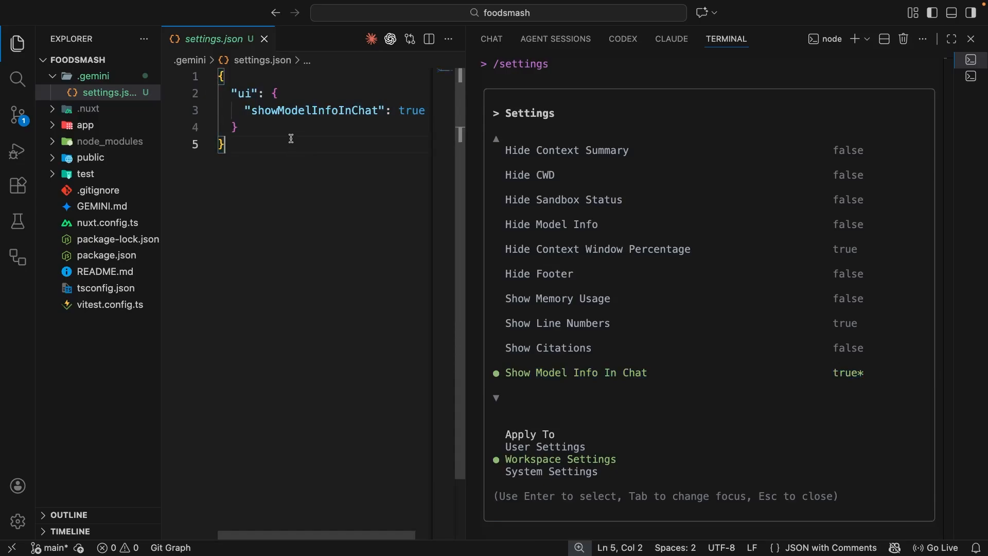
pyautogui.doubleClick(244, 93)
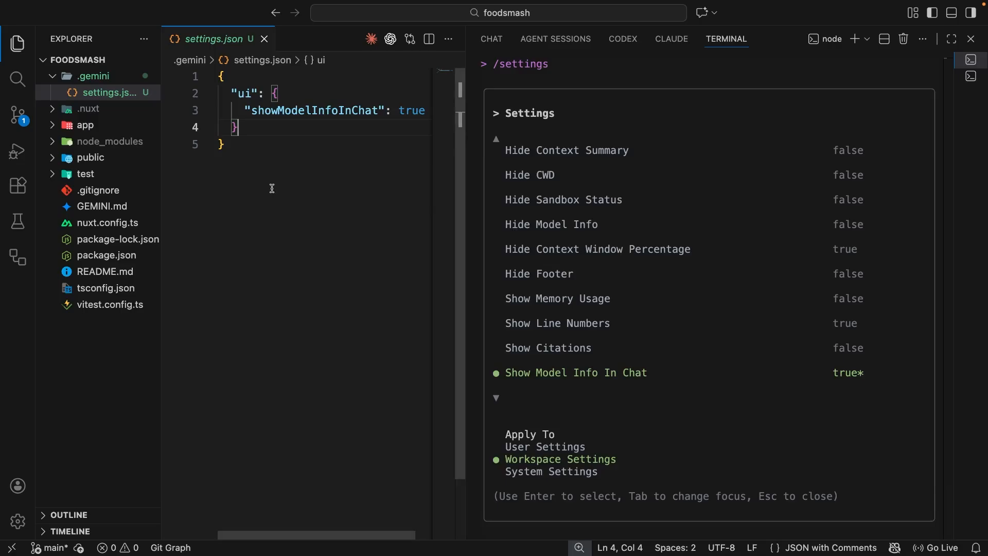
pyautogui.moveTo(335, 191)
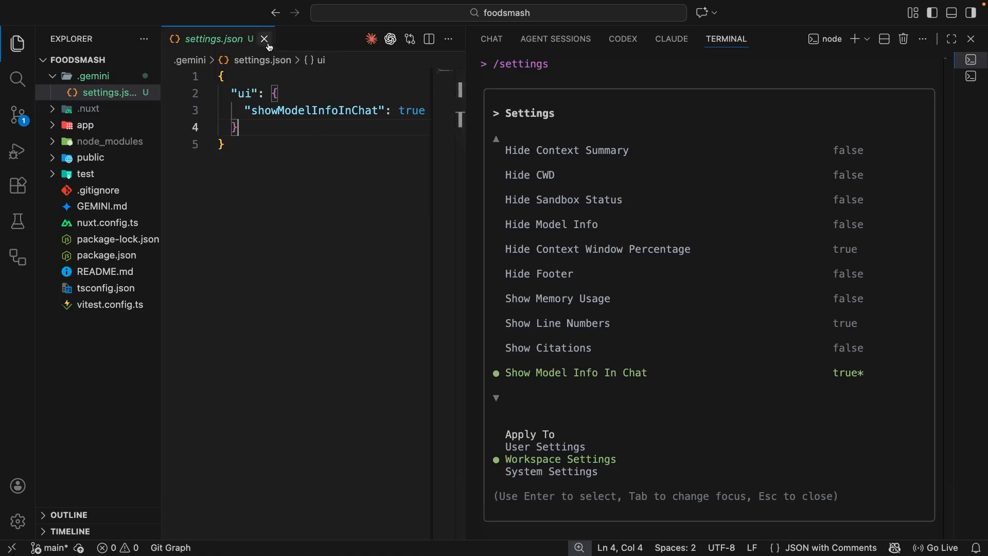
# - Close the settings.json tab and exit the Gemini CLI settings list
pyautogui.click(264, 39)
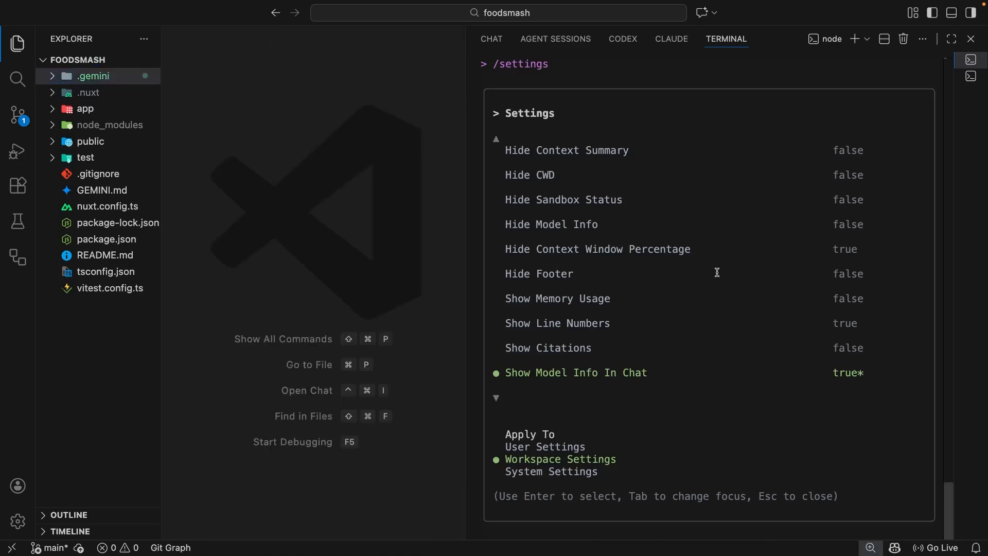
pyautogui.press('Escape')
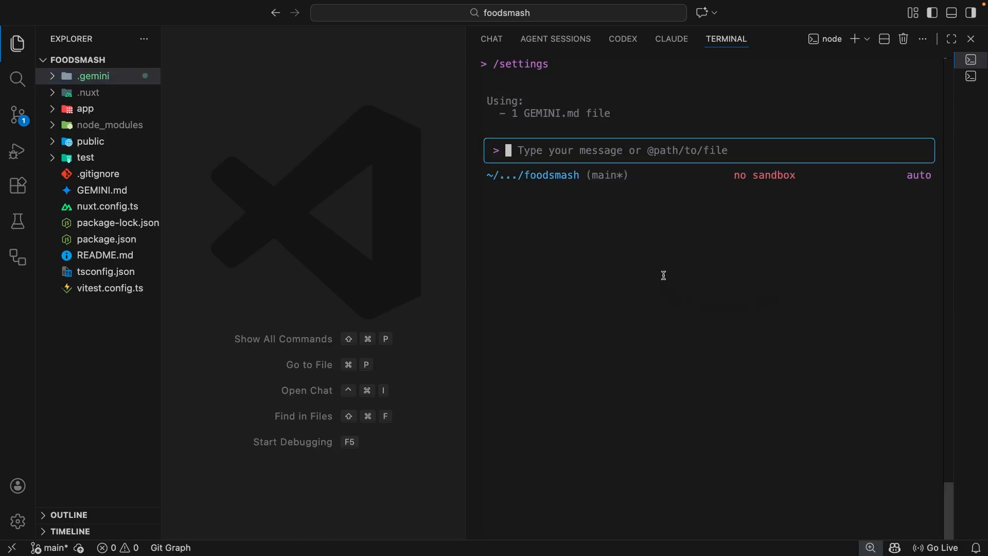
pyautogui.moveTo(285, 158)
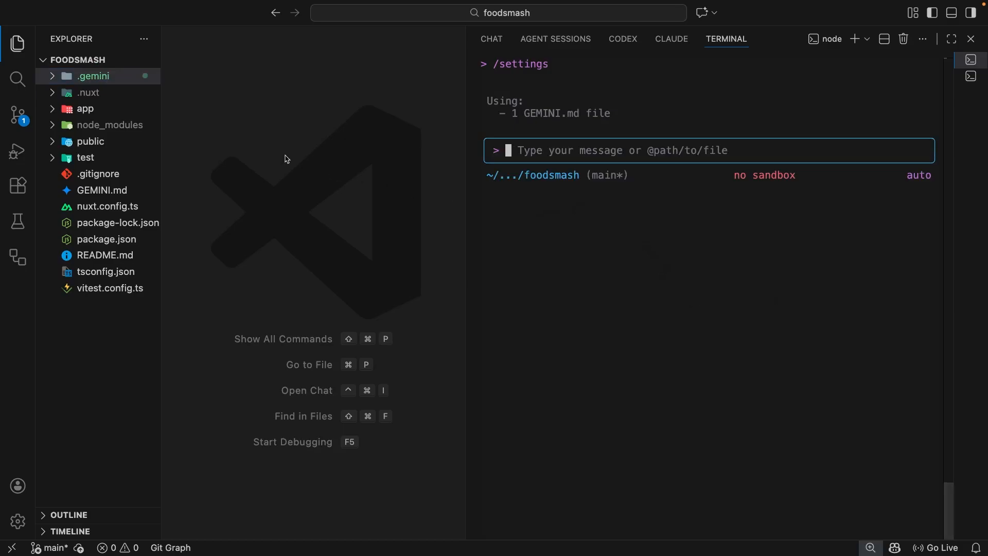